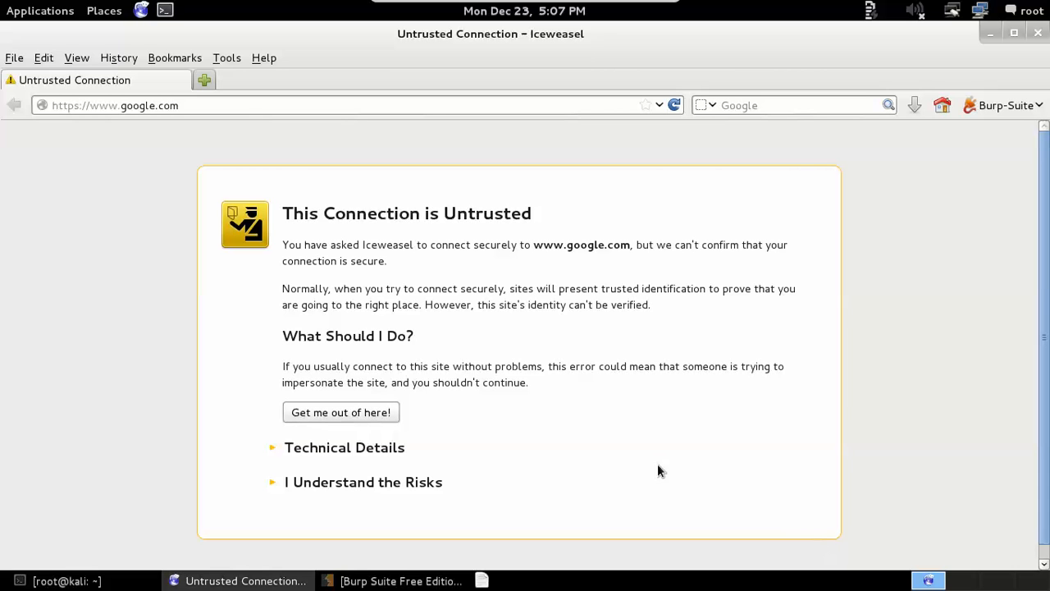
mouse_move(302, 207)
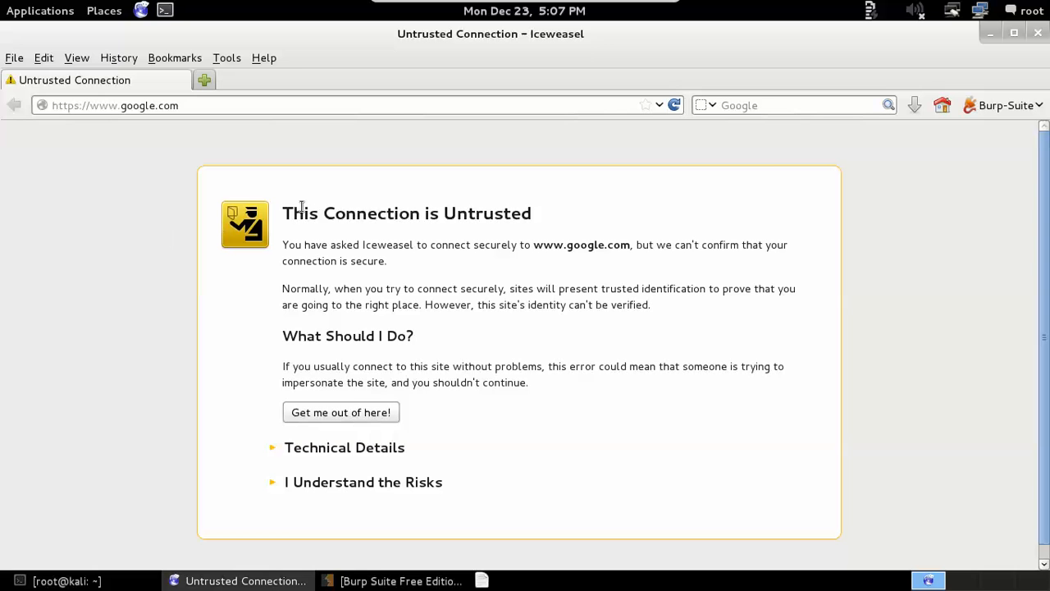
mouse_move(151, 159)
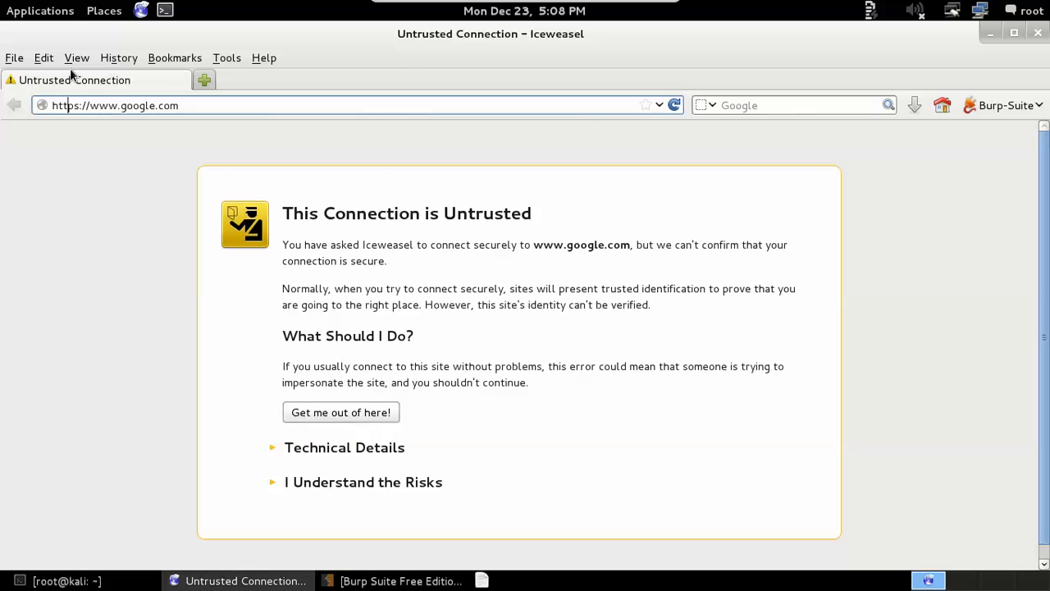
Review Iceweasel's network connection settings under Preferences > Advanced, then close Preferences
left_click(43, 57)
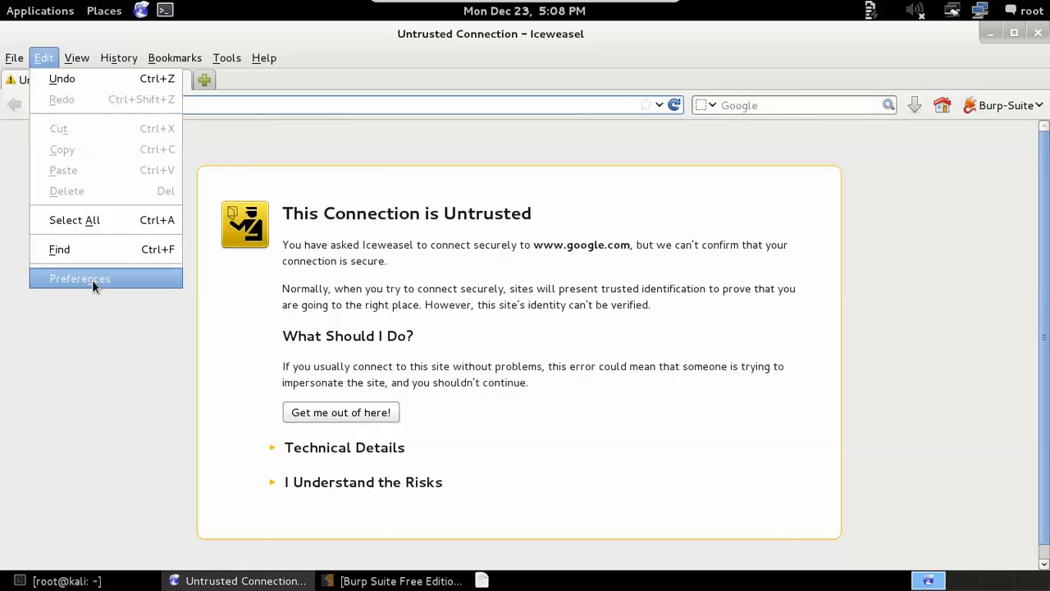
left_click(79, 279)
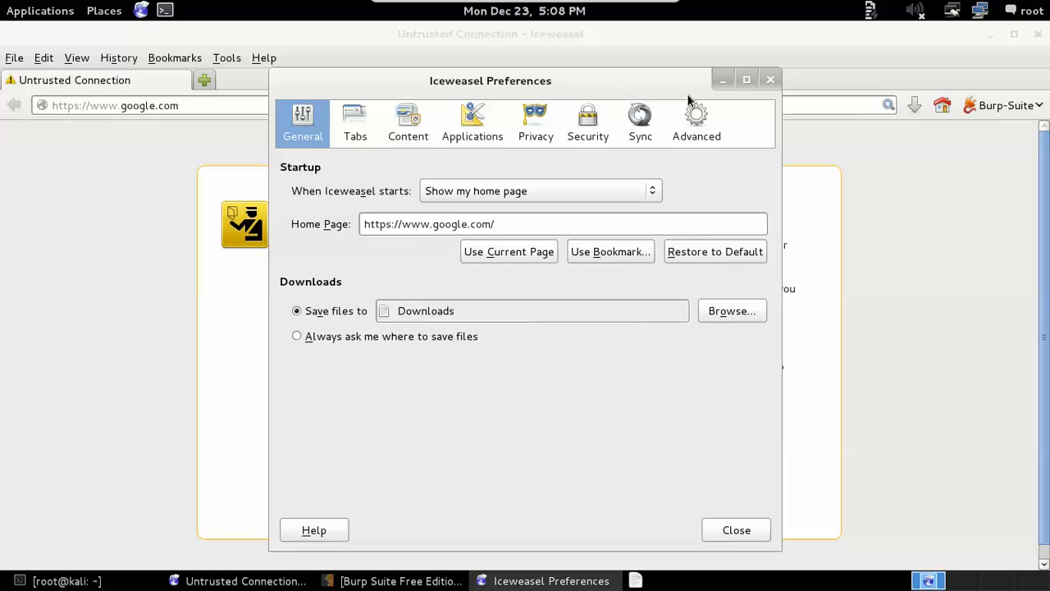
left_click(696, 115)
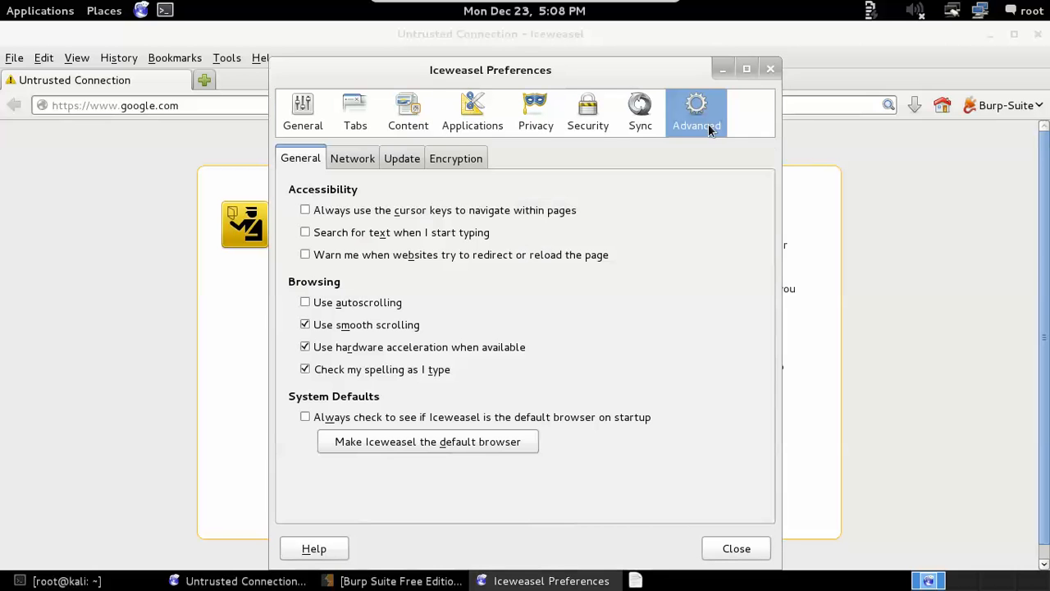
left_click(351, 157)
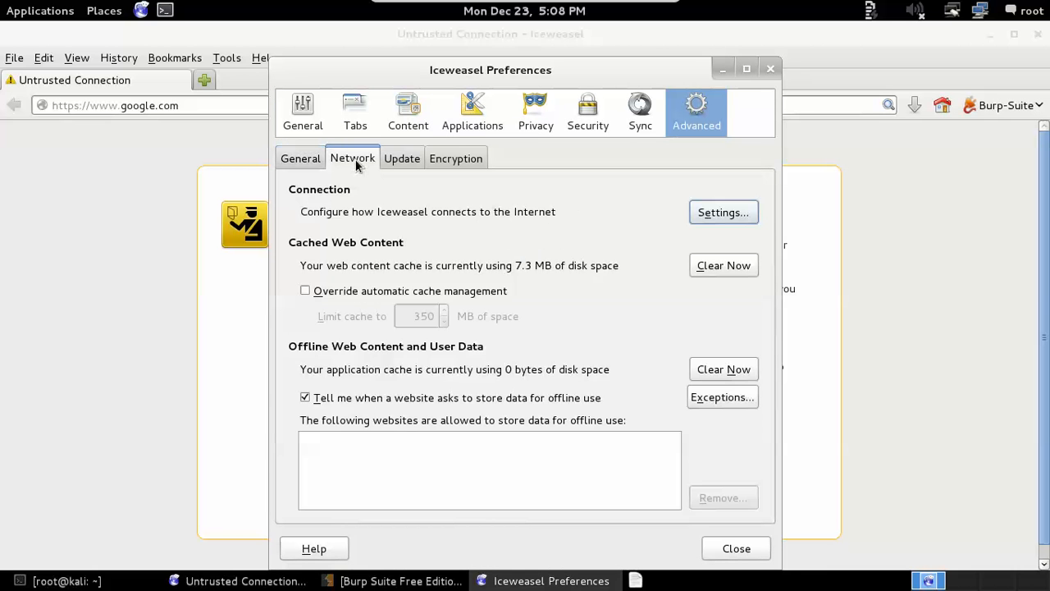
left_click(722, 211)
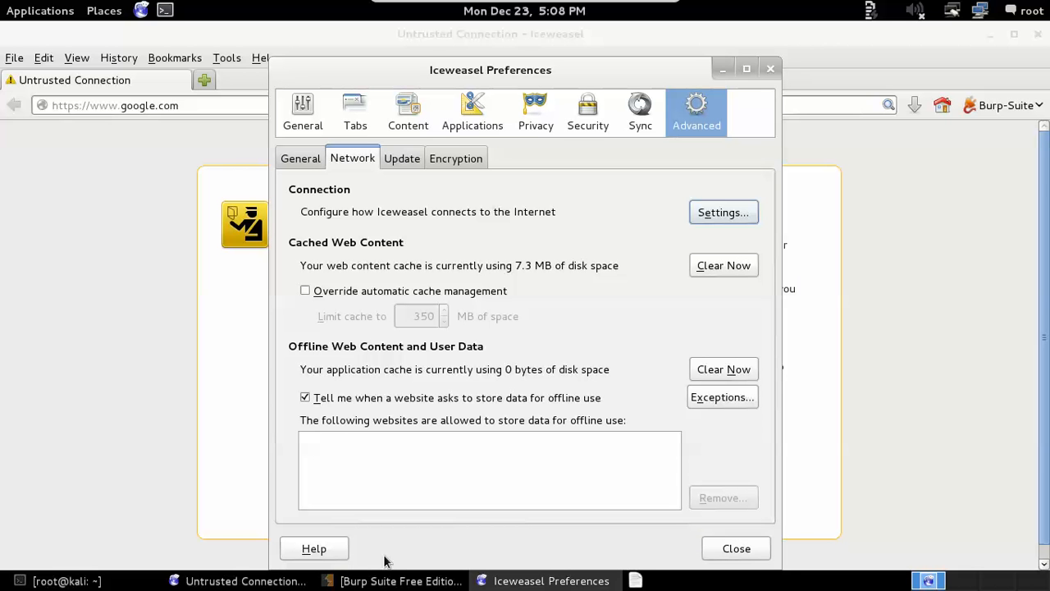
left_click(735, 548)
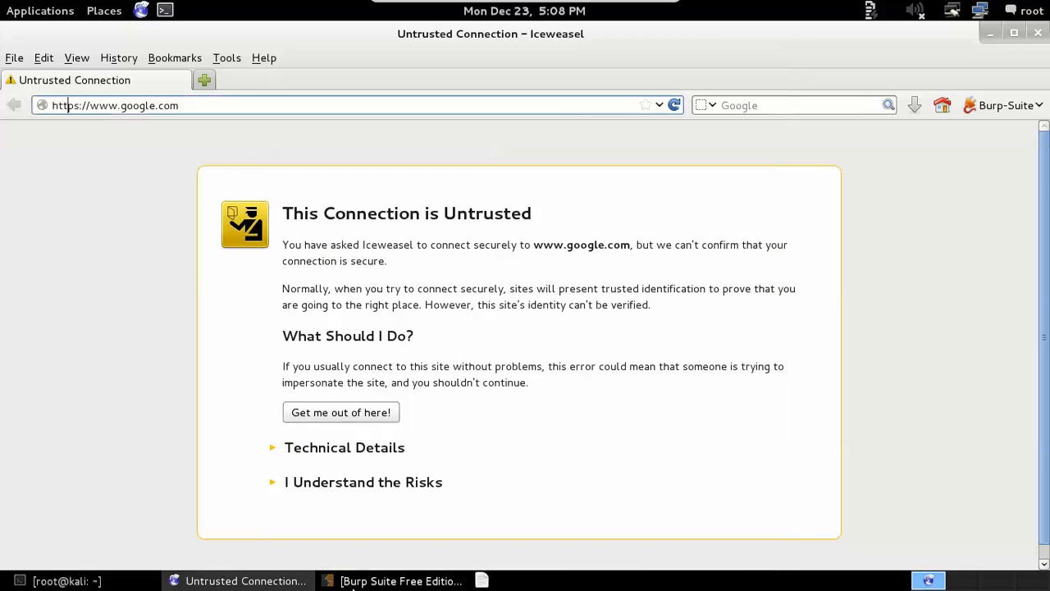
In Burp, switch Intercept off and show Proxy Options with the listener on port 8080
left_click(398, 581)
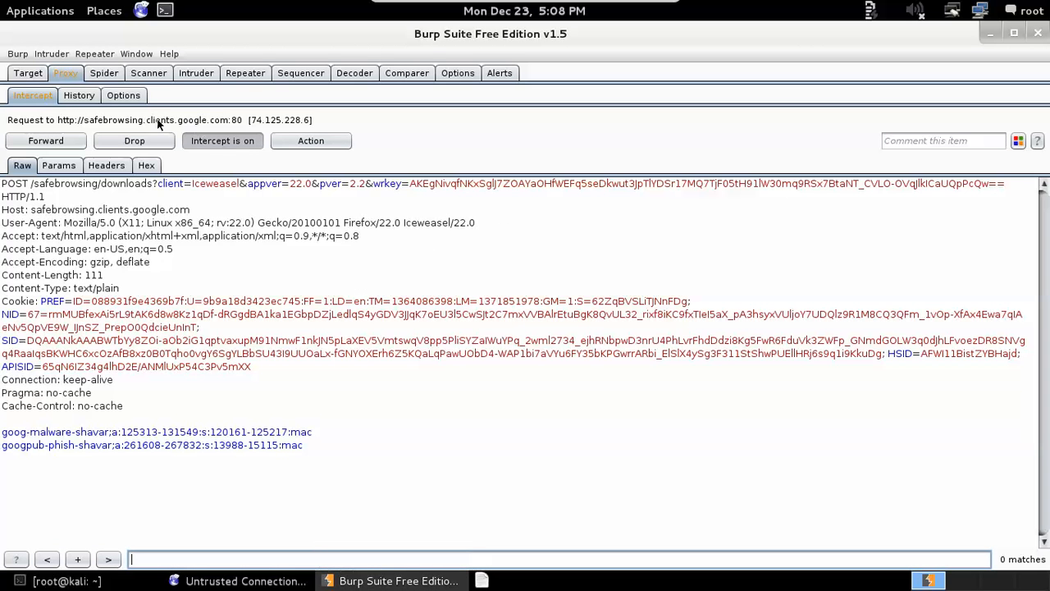
mouse_move(223, 141)
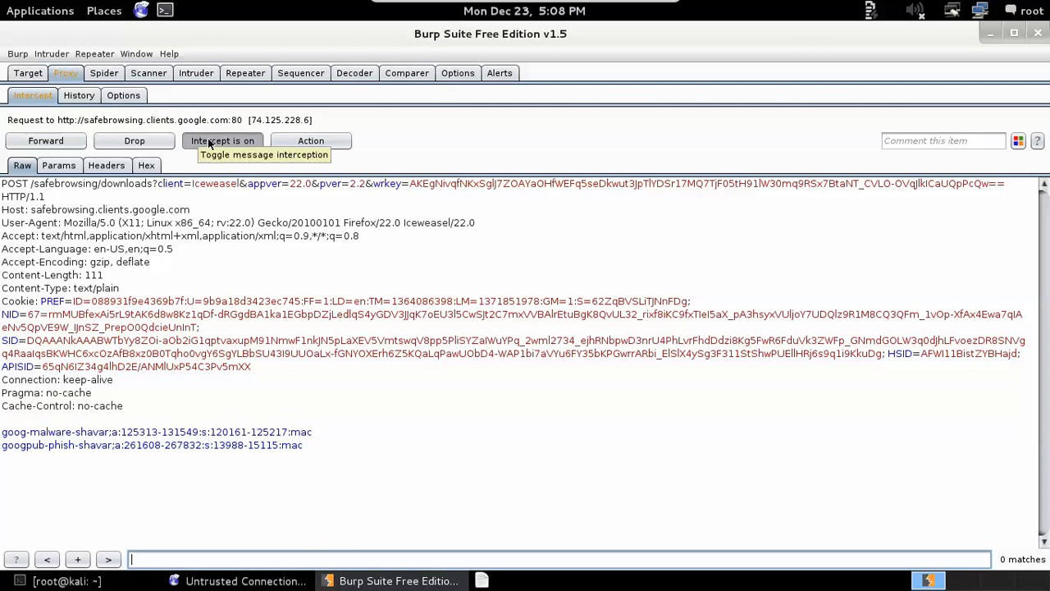
left_click(223, 141)
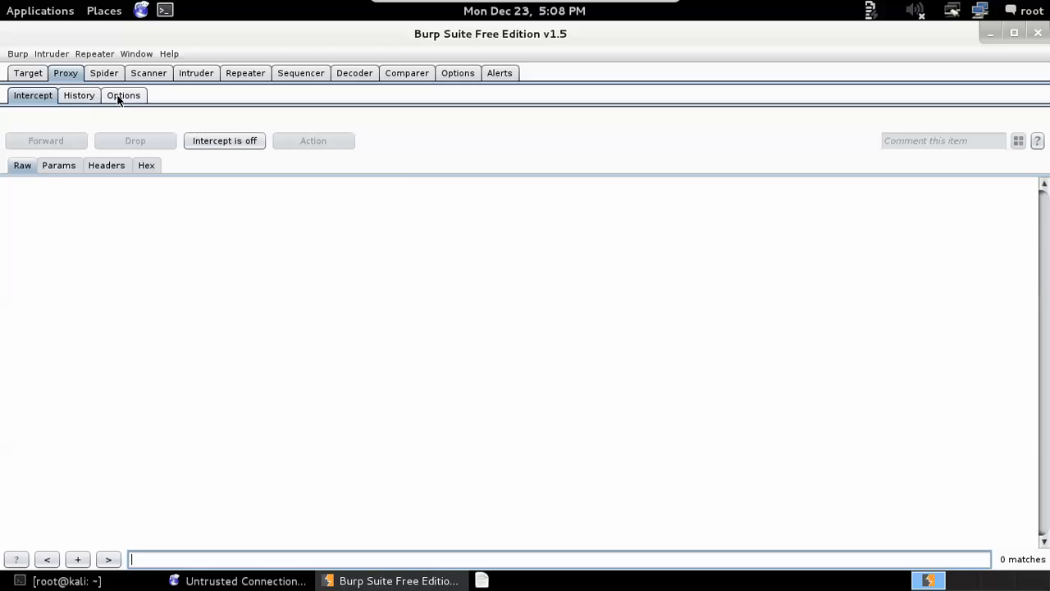
left_click(123, 95)
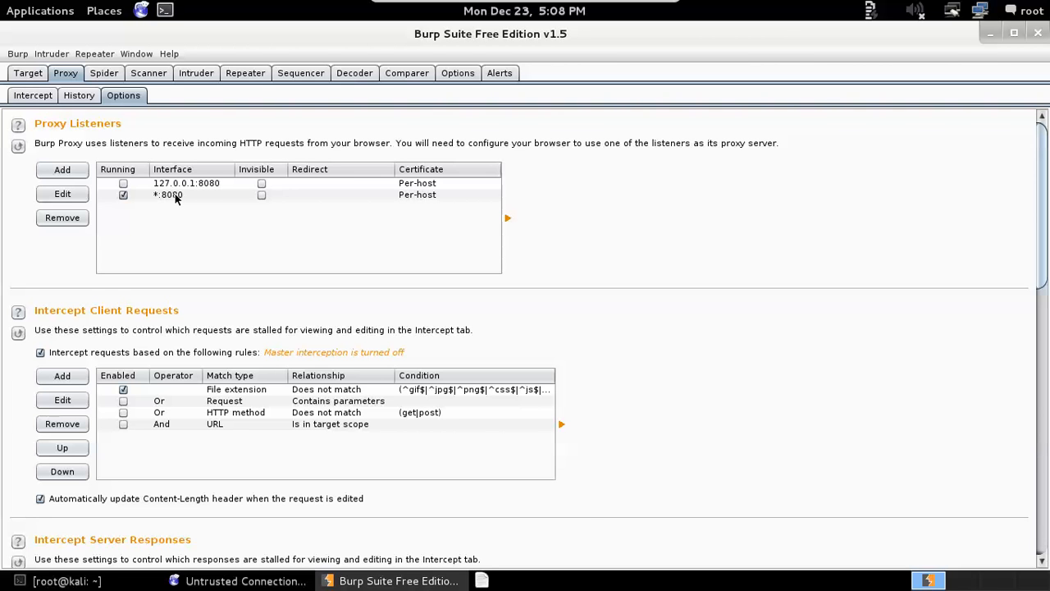
mouse_move(379, 203)
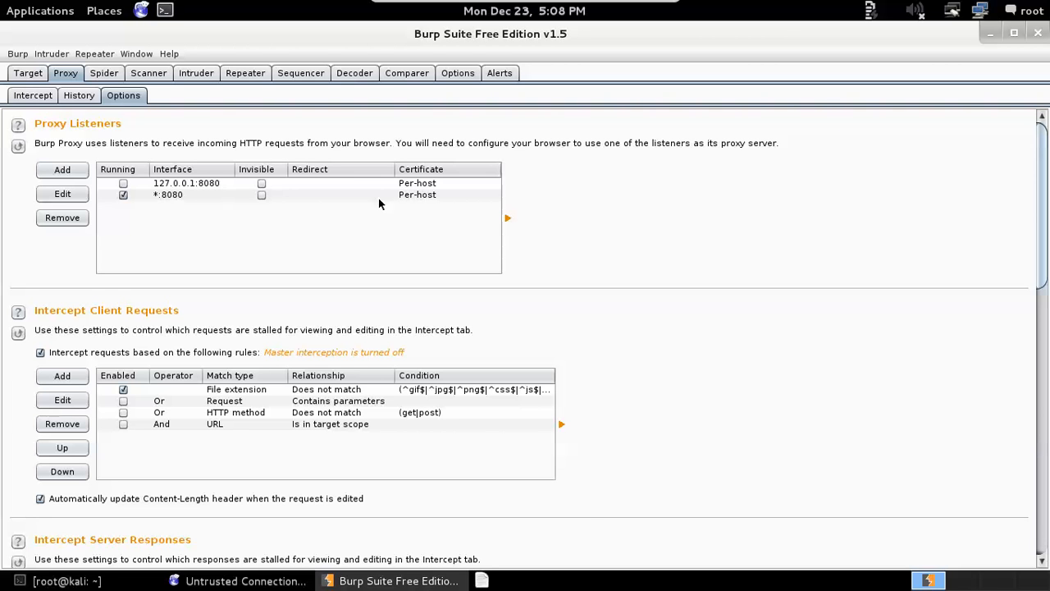
mouse_move(415, 203)
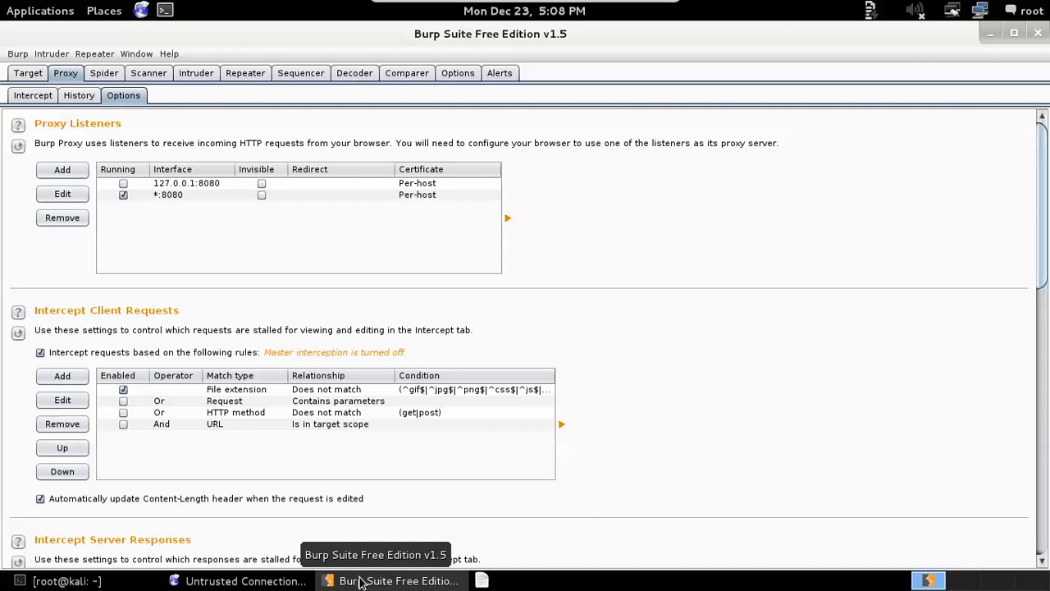
mouse_move(262, 581)
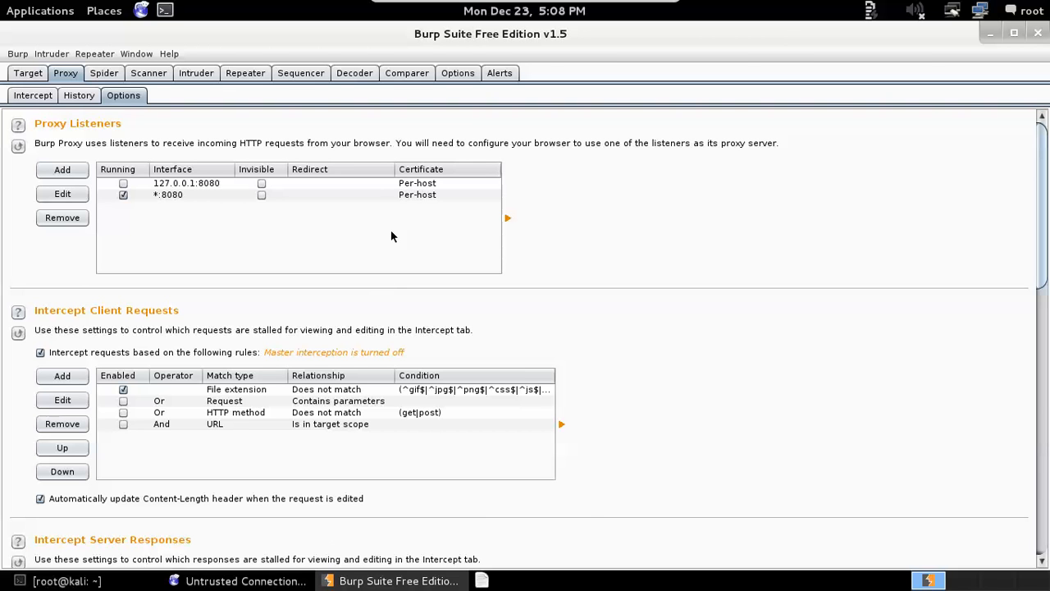
mouse_move(413, 196)
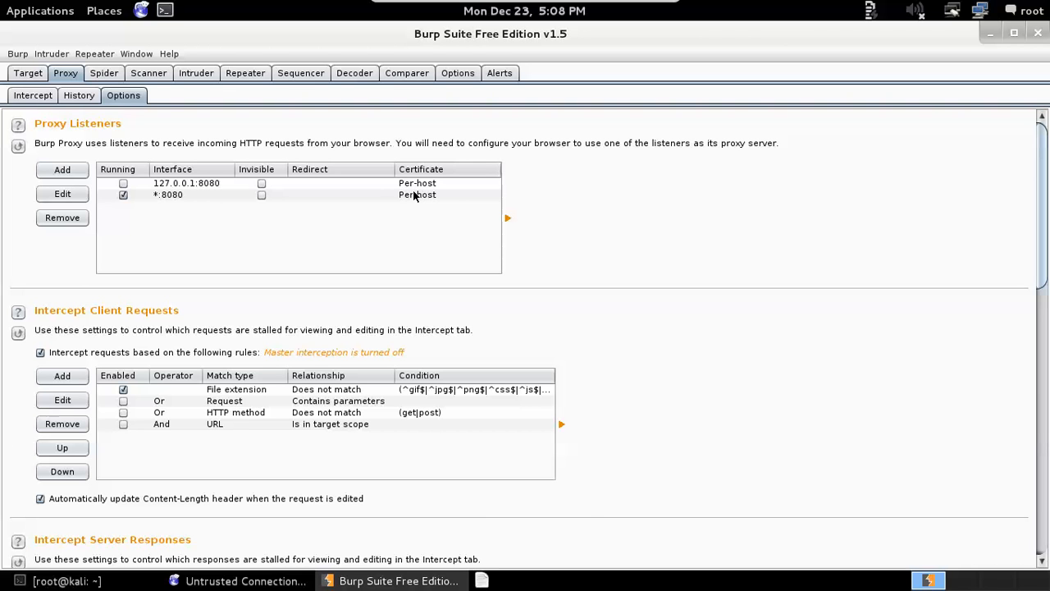
mouse_move(357, 237)
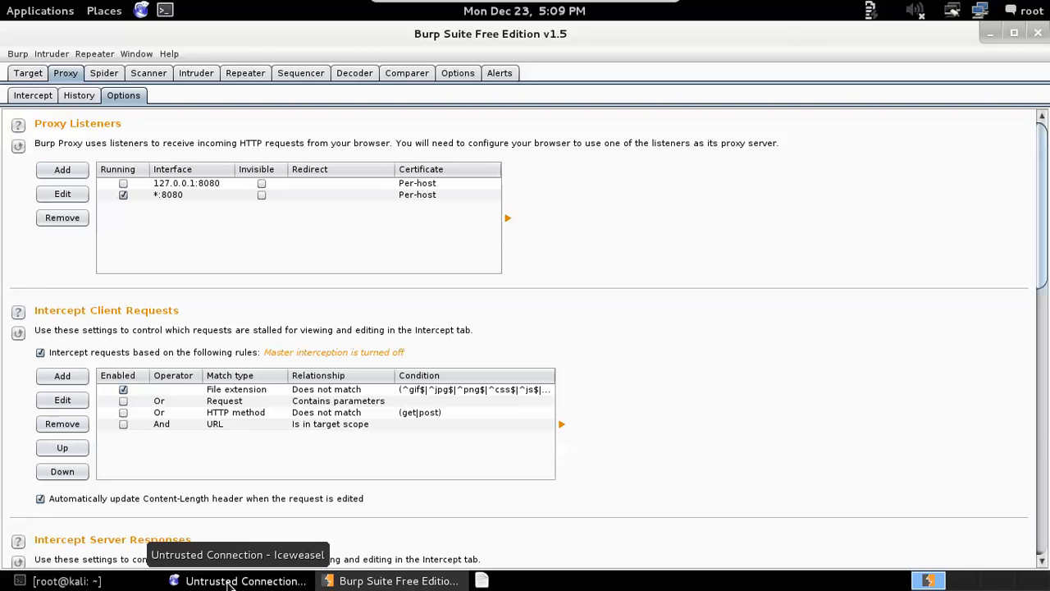
left_click(244, 581)
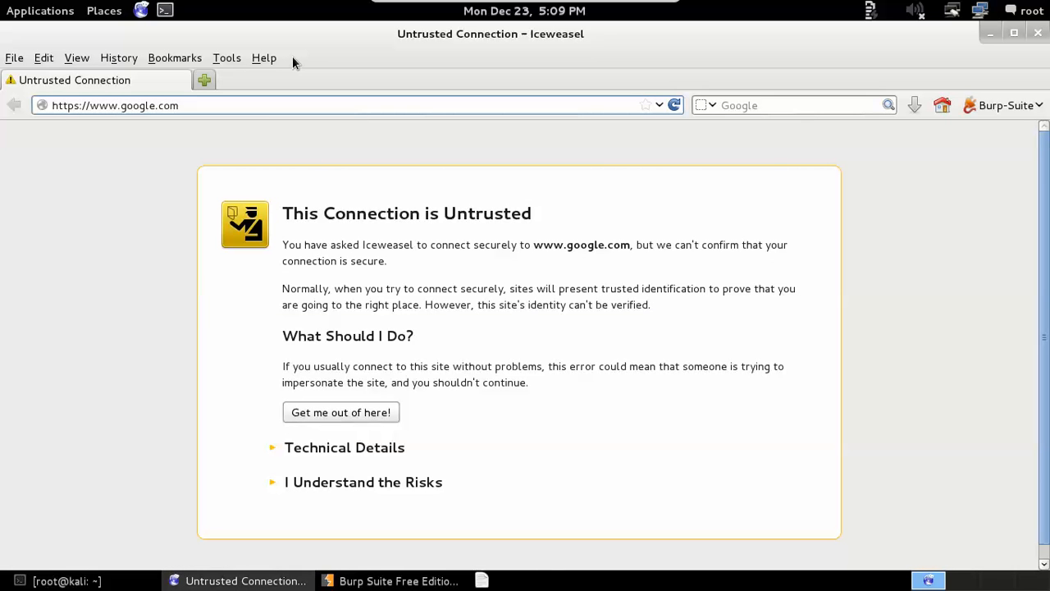
mouse_move(82, 376)
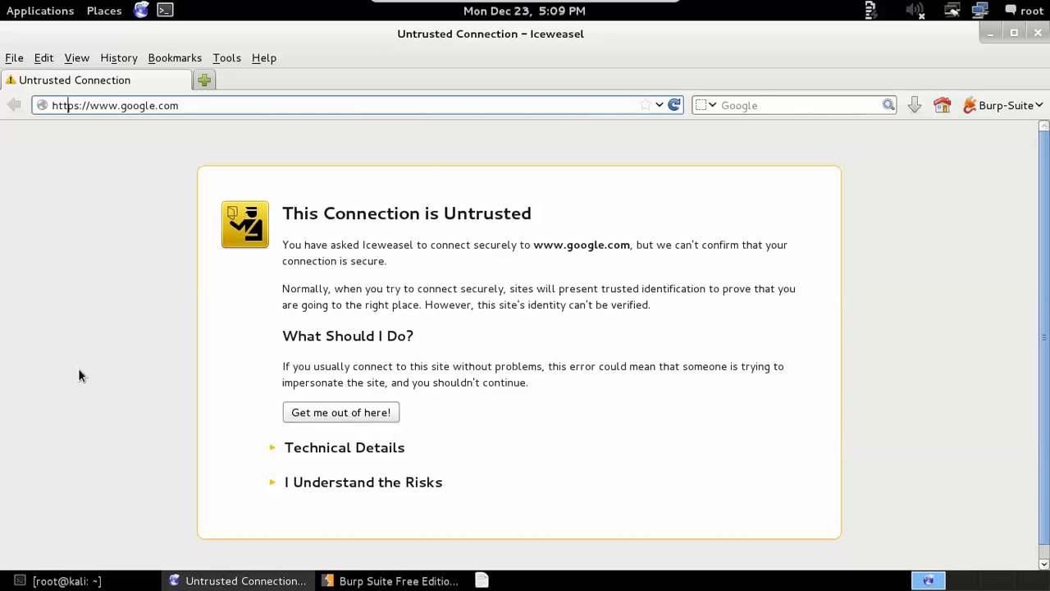
mouse_move(236, 450)
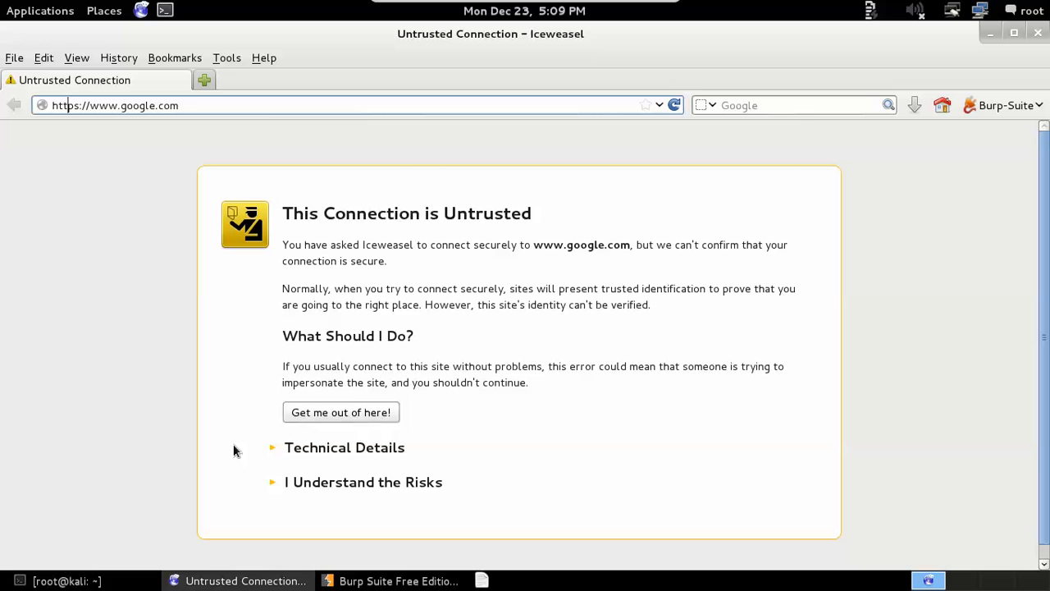
left_click(363, 483)
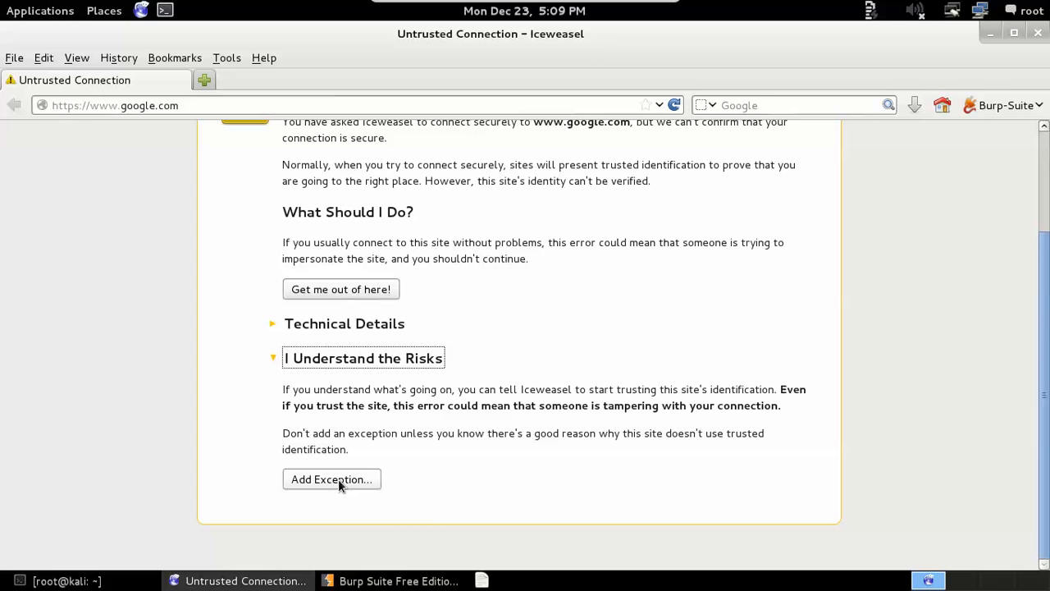
left_click(331, 479)
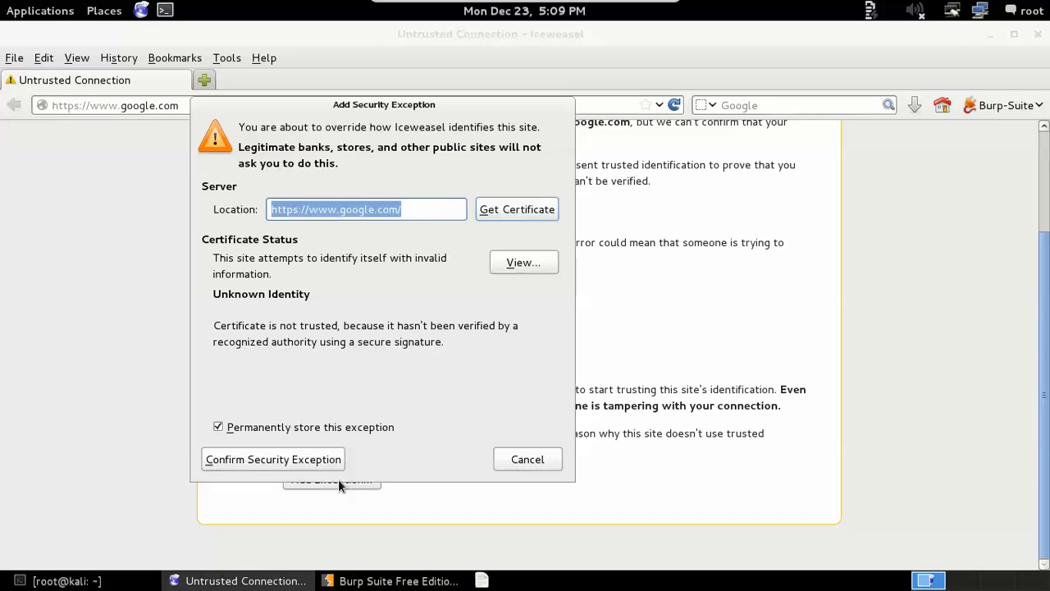
mouse_move(263, 269)
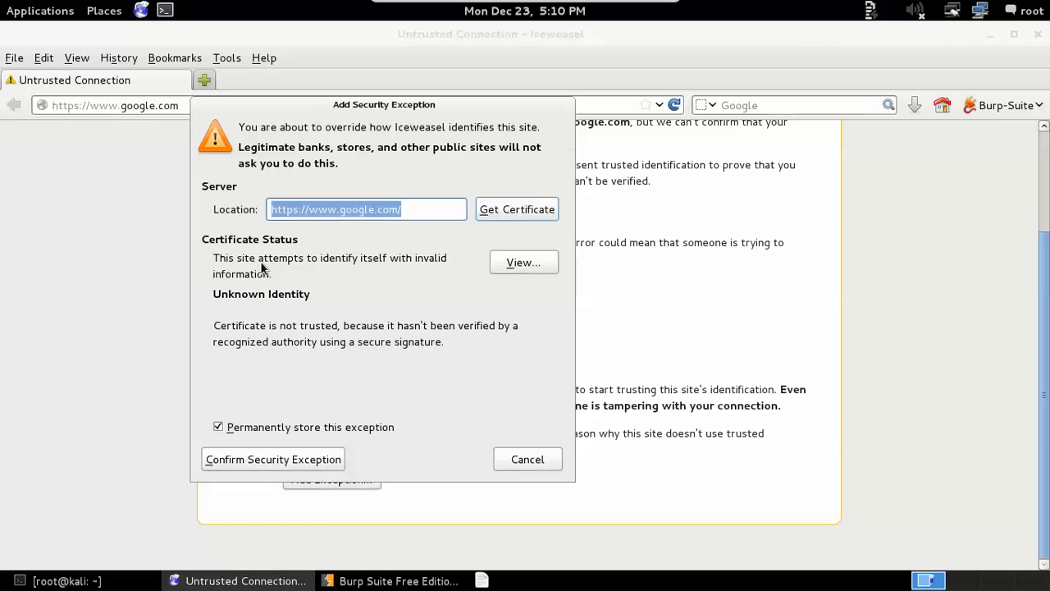
mouse_move(480, 246)
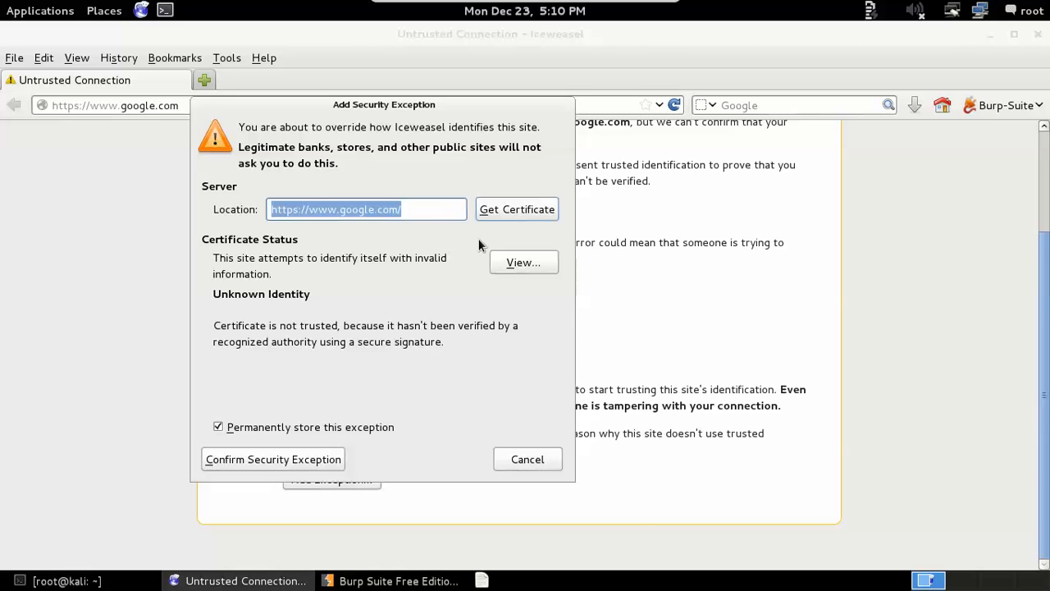
left_click(523, 262)
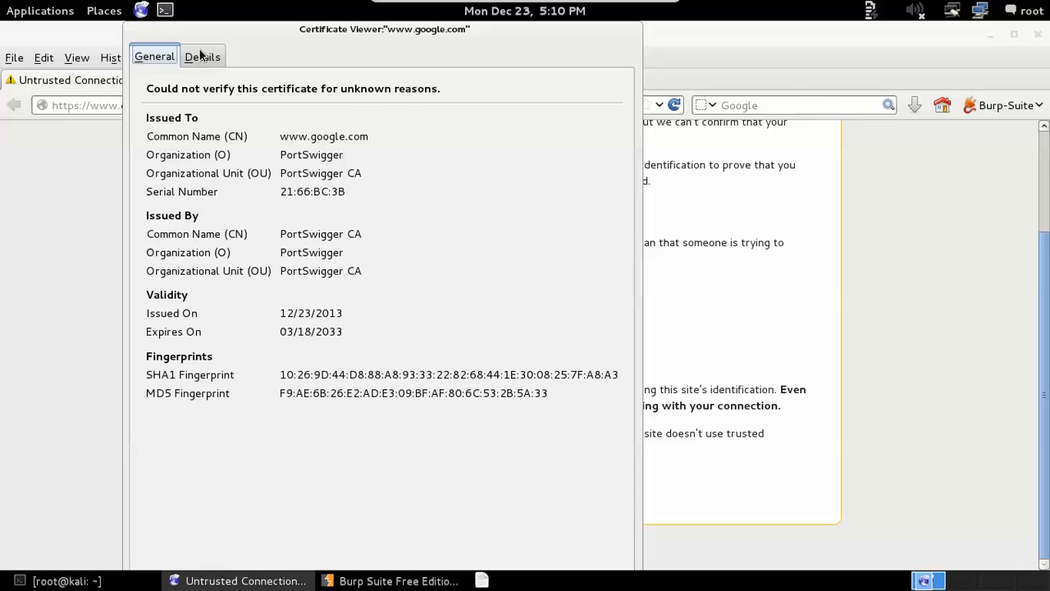
left_click(202, 56)
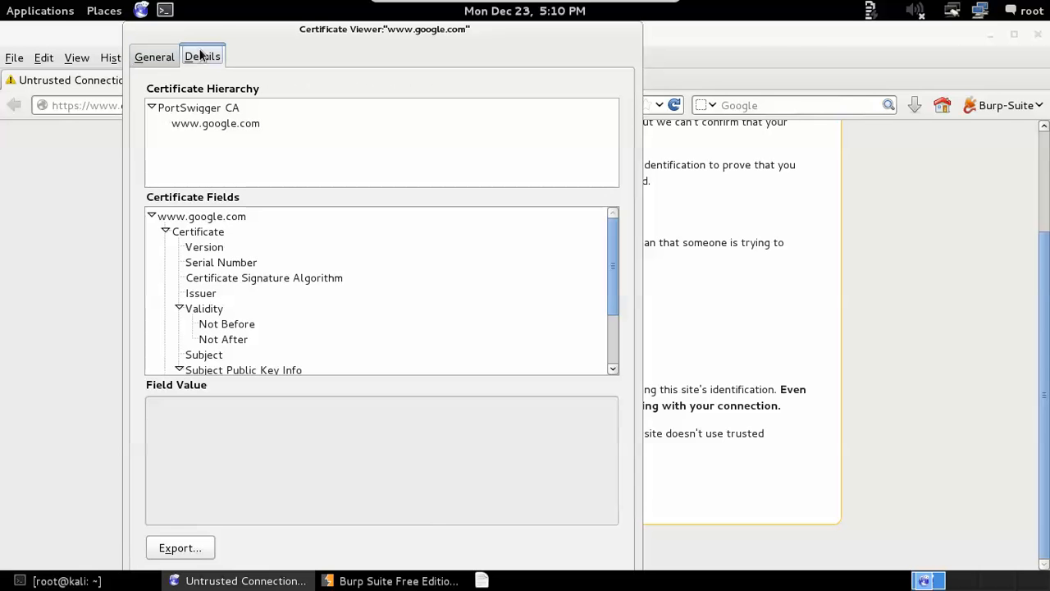
left_click(215, 123)
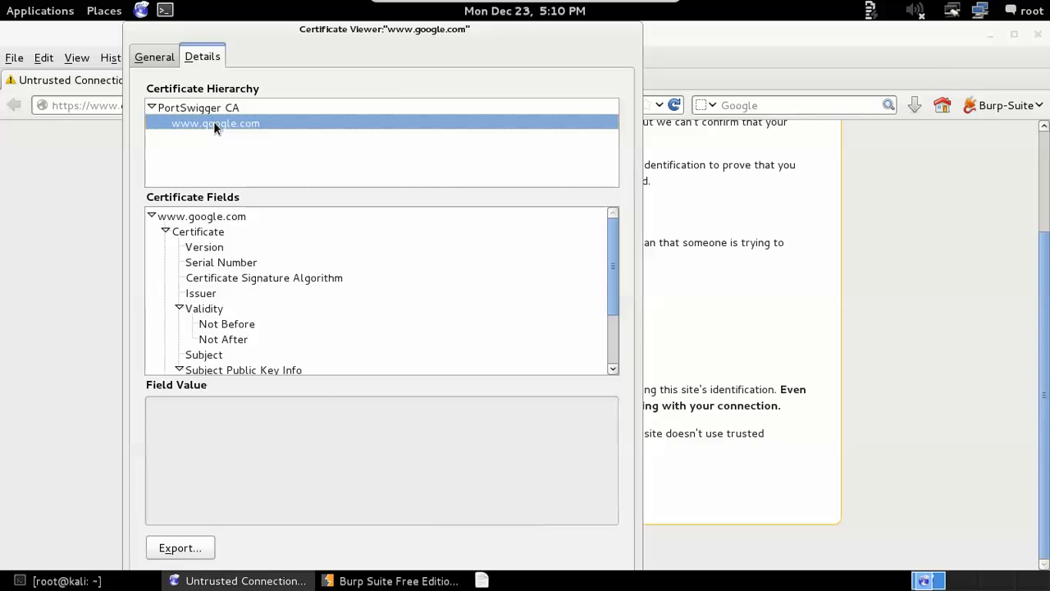
left_click(198, 108)
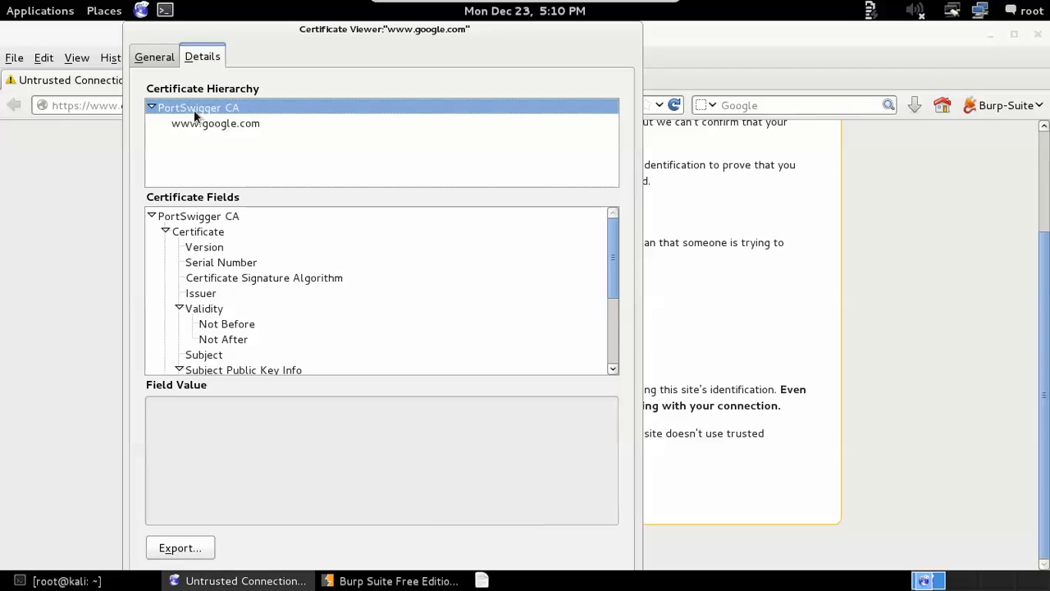
left_click(155, 56)
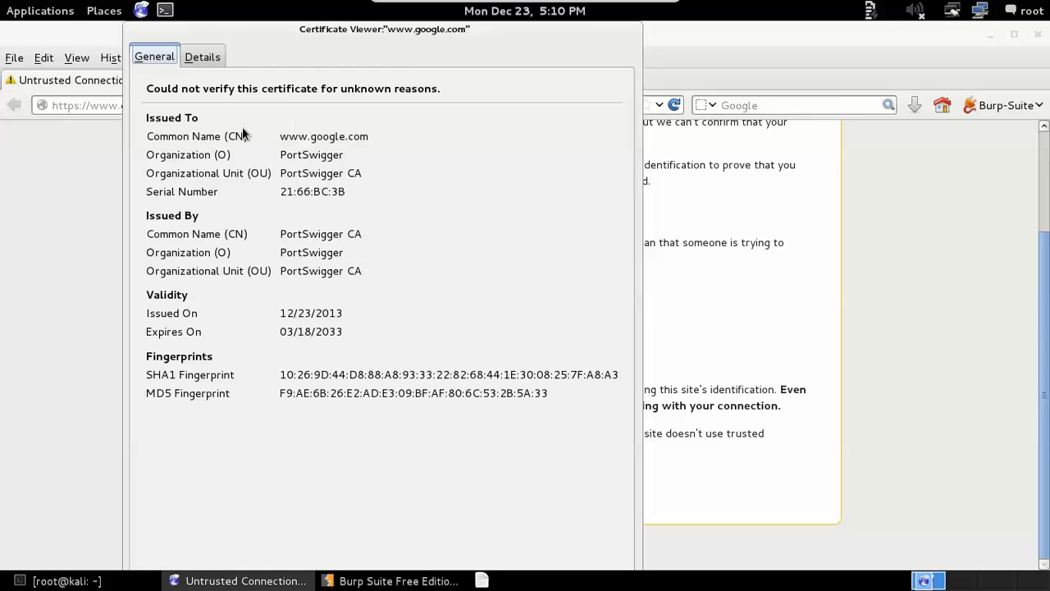
mouse_move(244, 179)
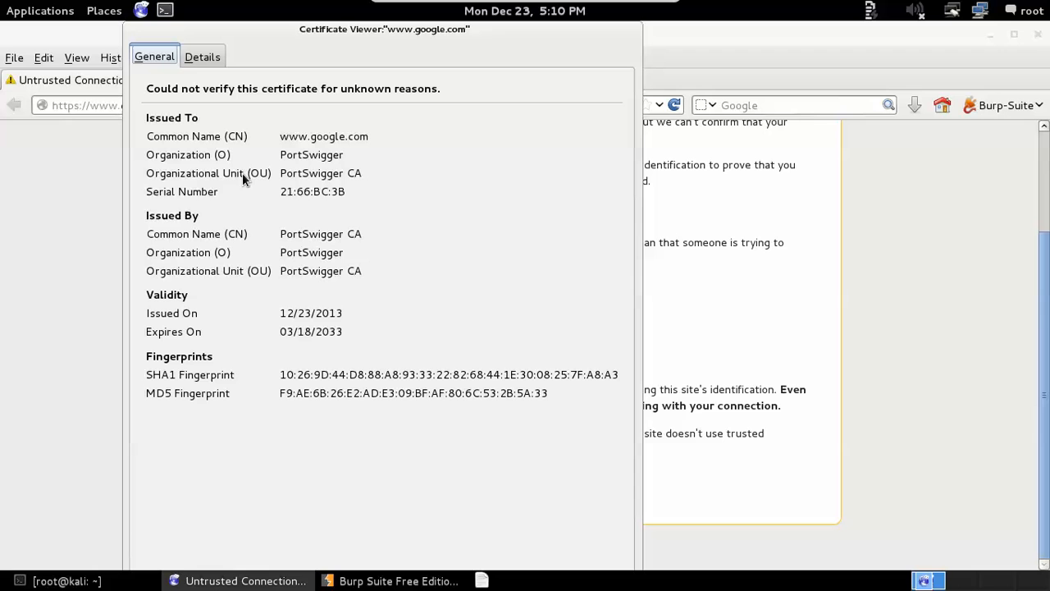
mouse_move(319, 204)
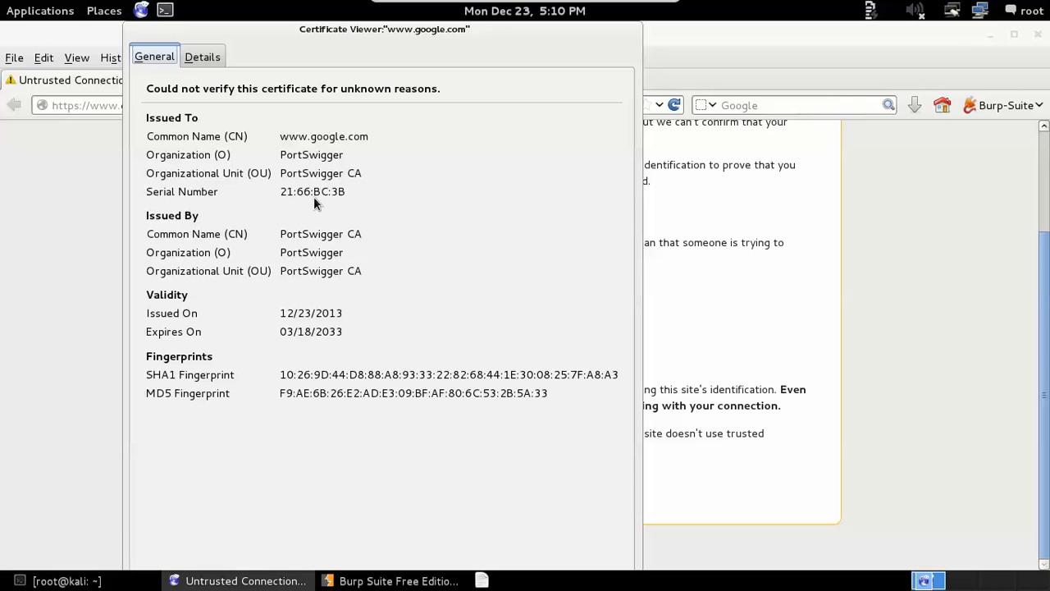
mouse_move(285, 139)
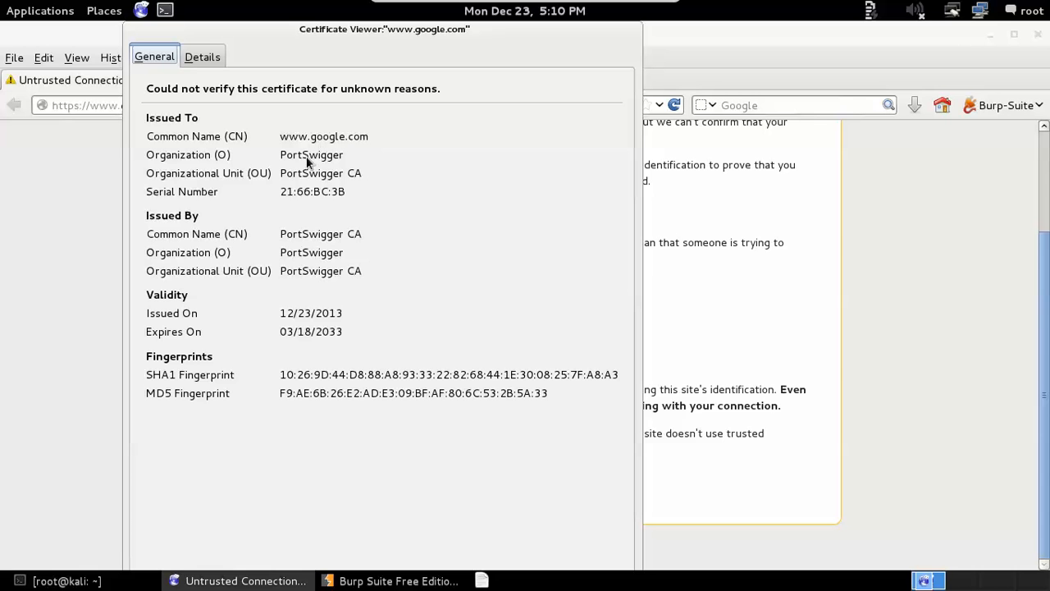
mouse_move(364, 181)
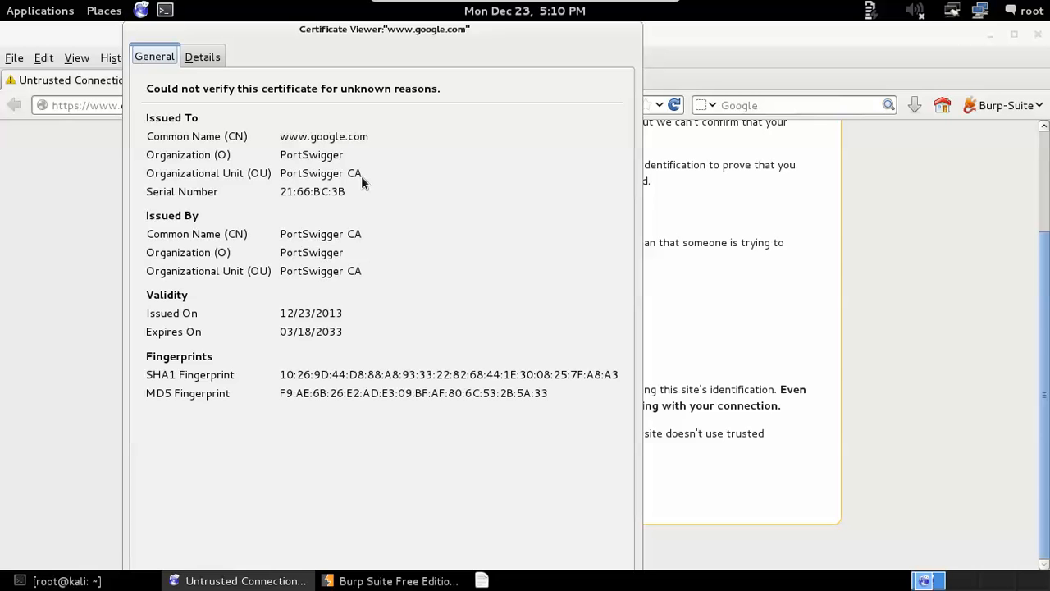
mouse_move(312, 184)
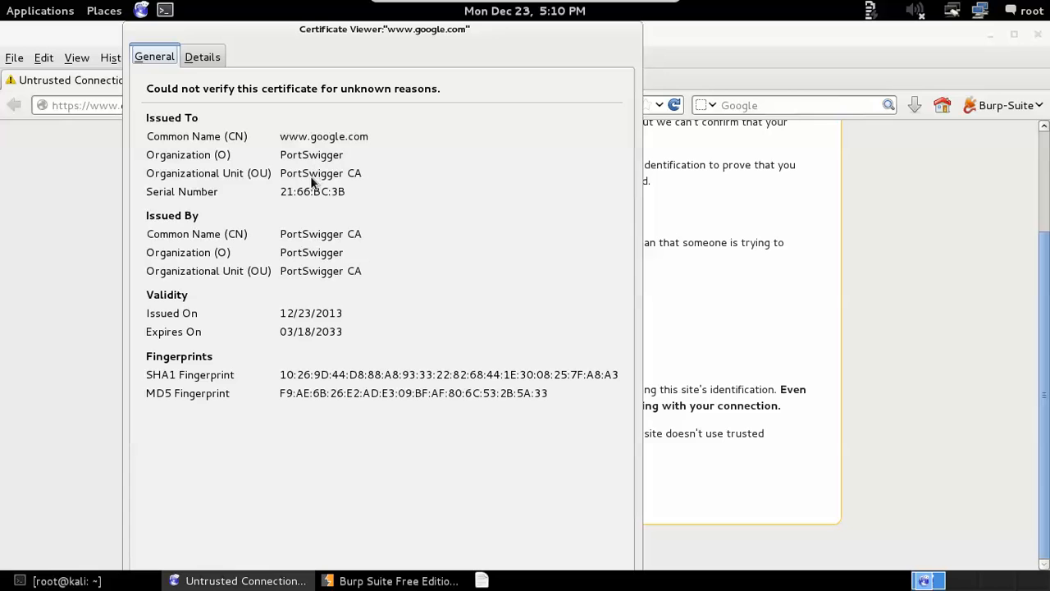
mouse_move(302, 170)
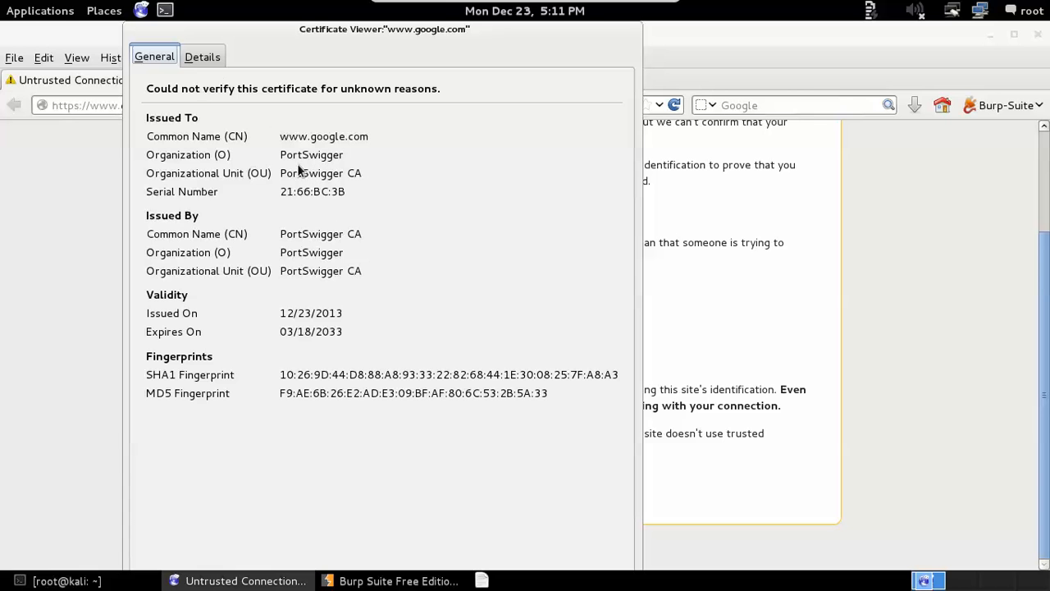
left_click(203, 56)
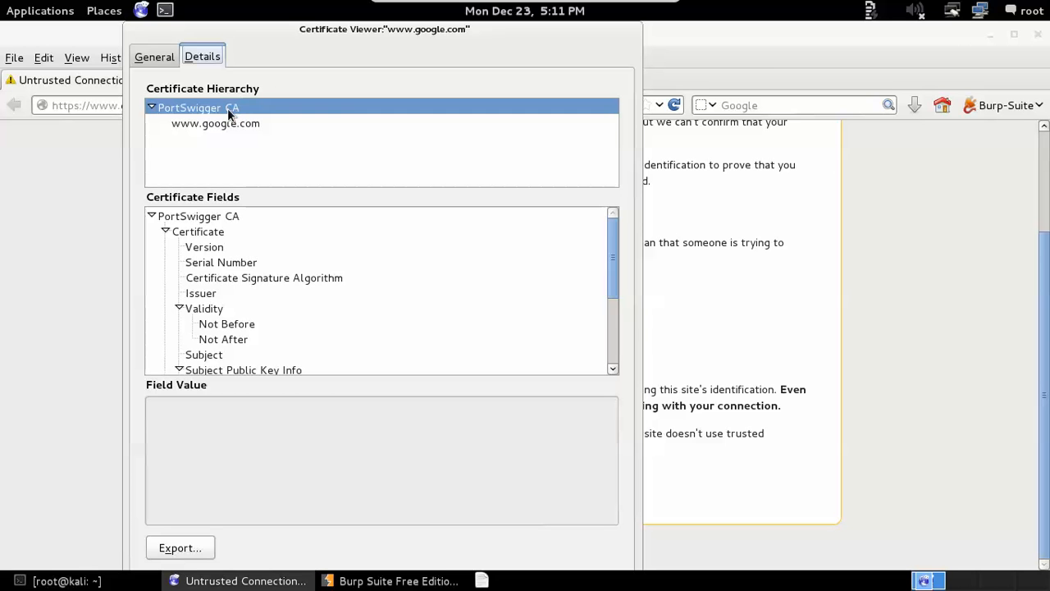
mouse_move(243, 108)
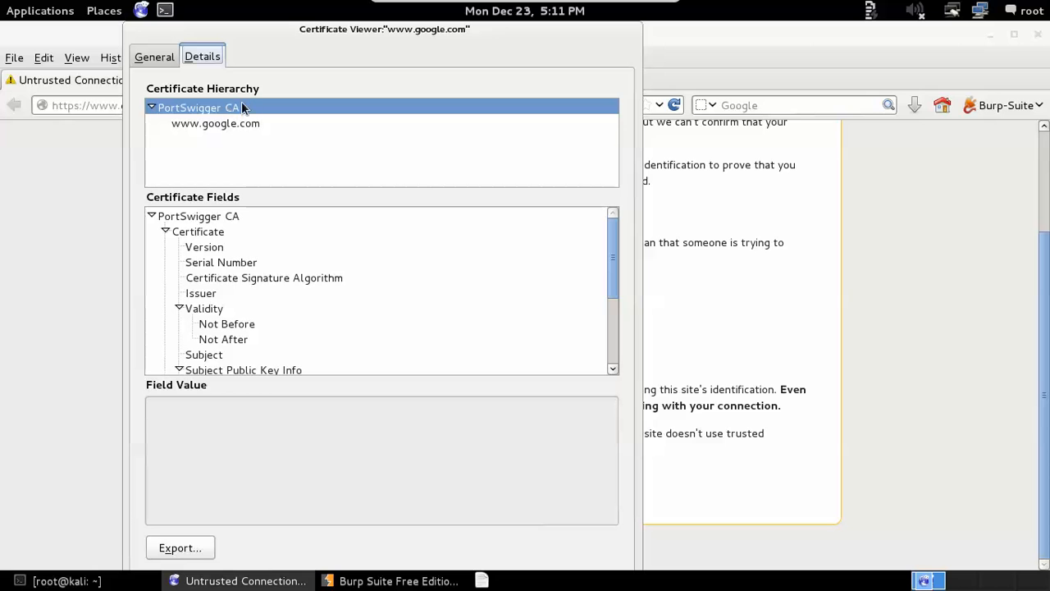
mouse_move(238, 130)
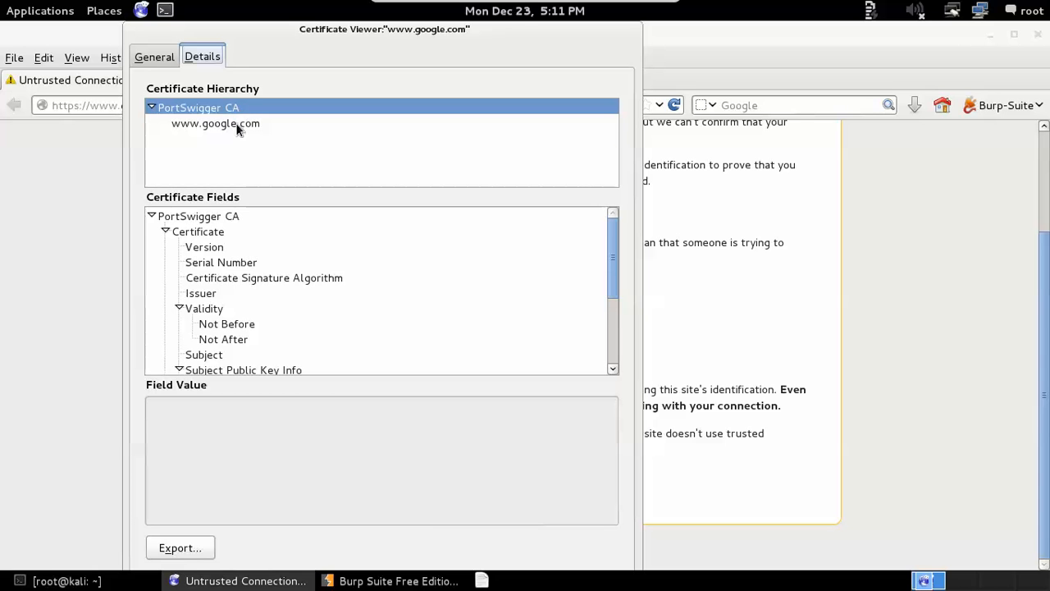
left_click(215, 123)
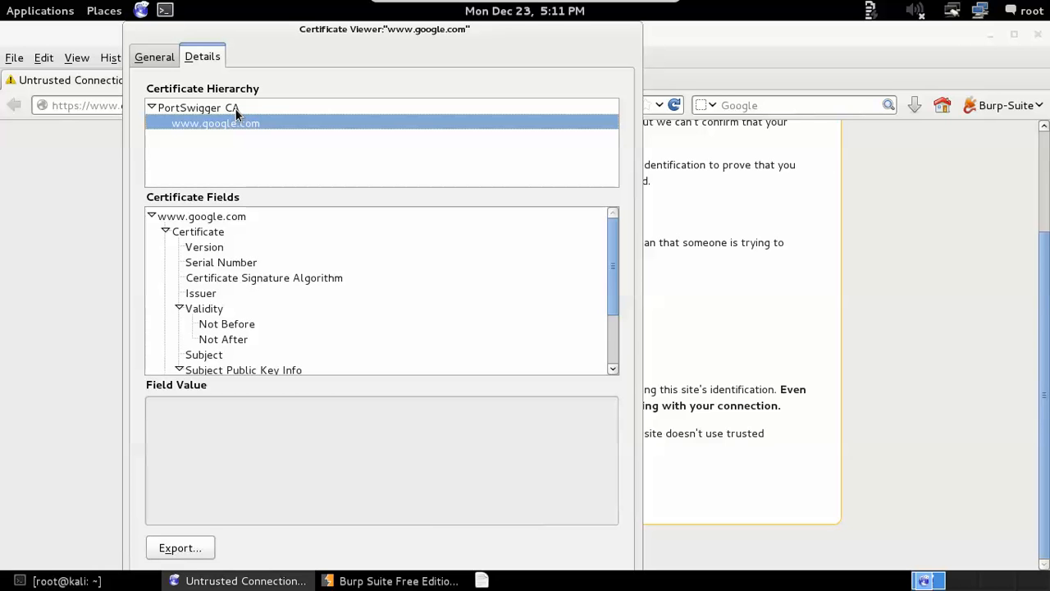
left_click(197, 108)
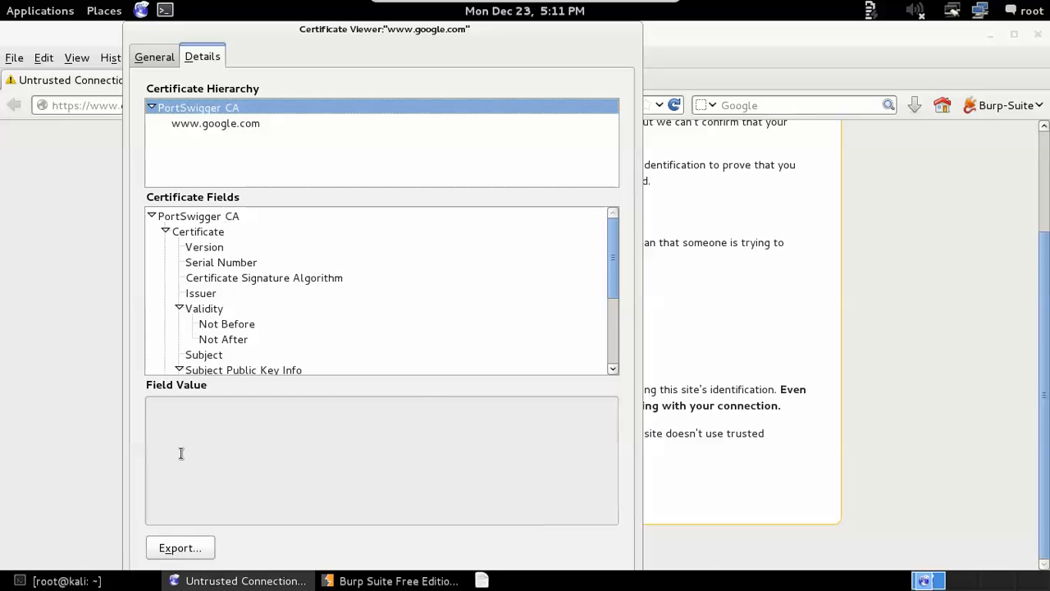
Export the CA certificate to root/Desktop as PortSwiggerCA.pem in X.509 PEM format
left_click(180, 548)
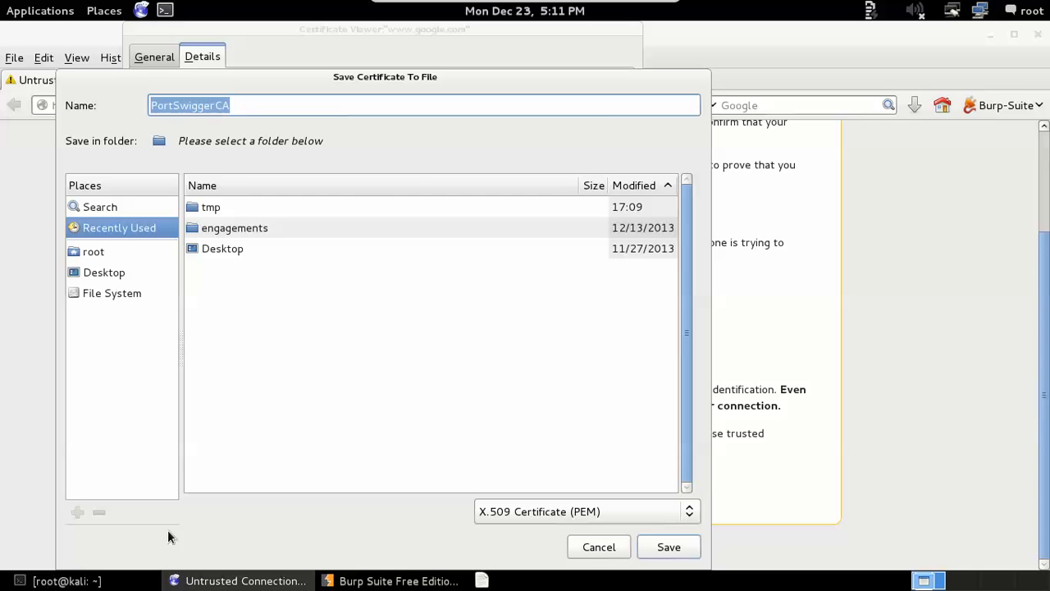
double_click(223, 249)
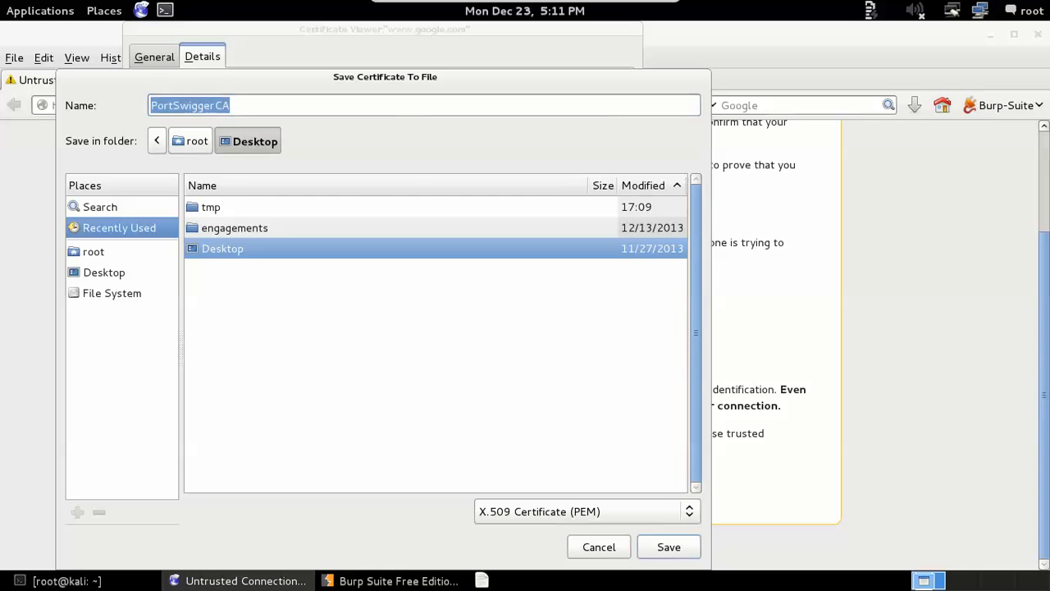
left_click(104, 272)
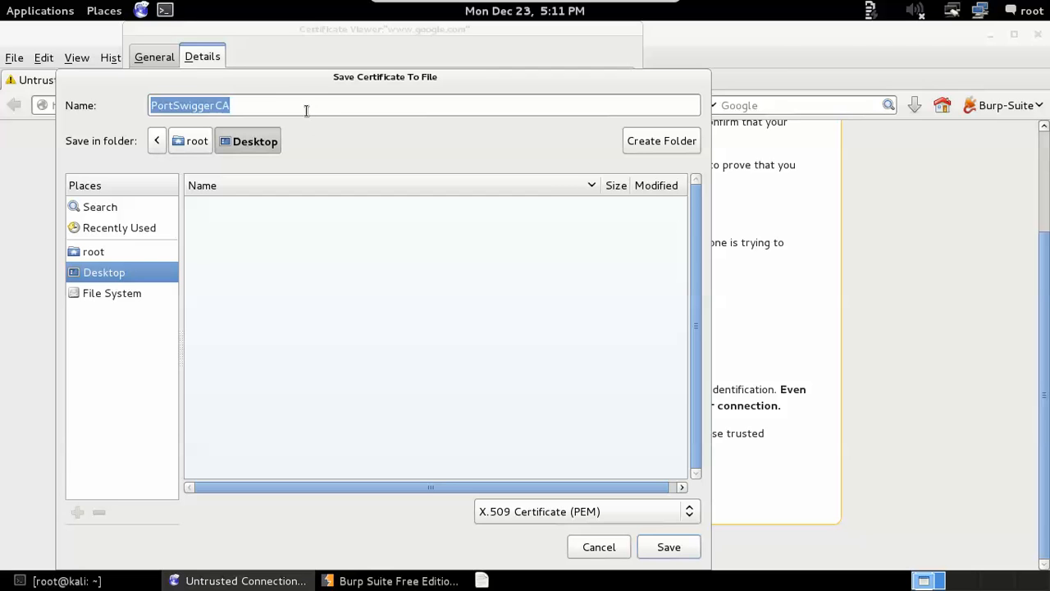
left_click(309, 105)
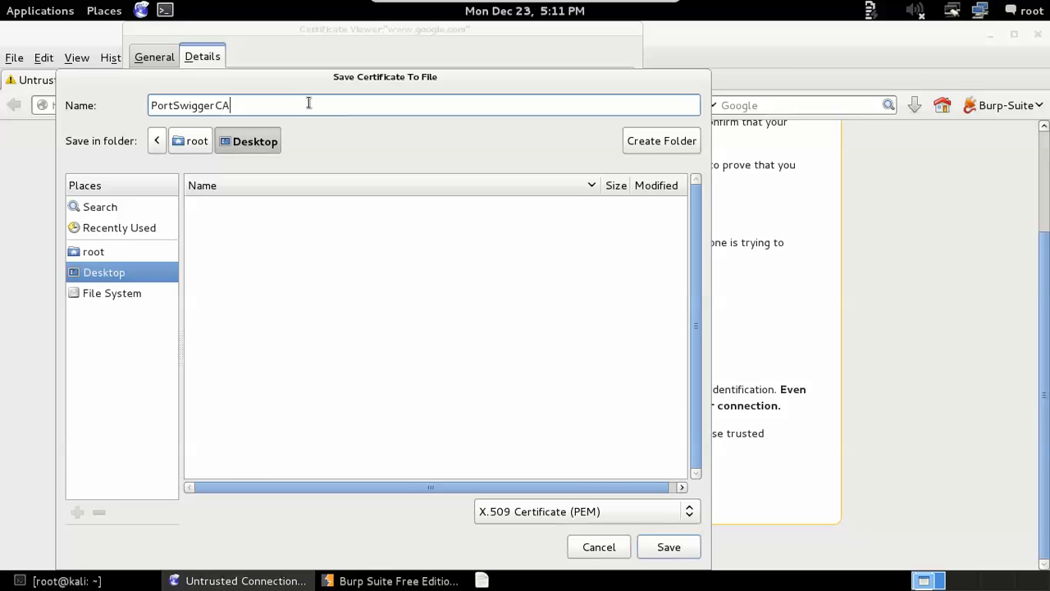
type(".pe")
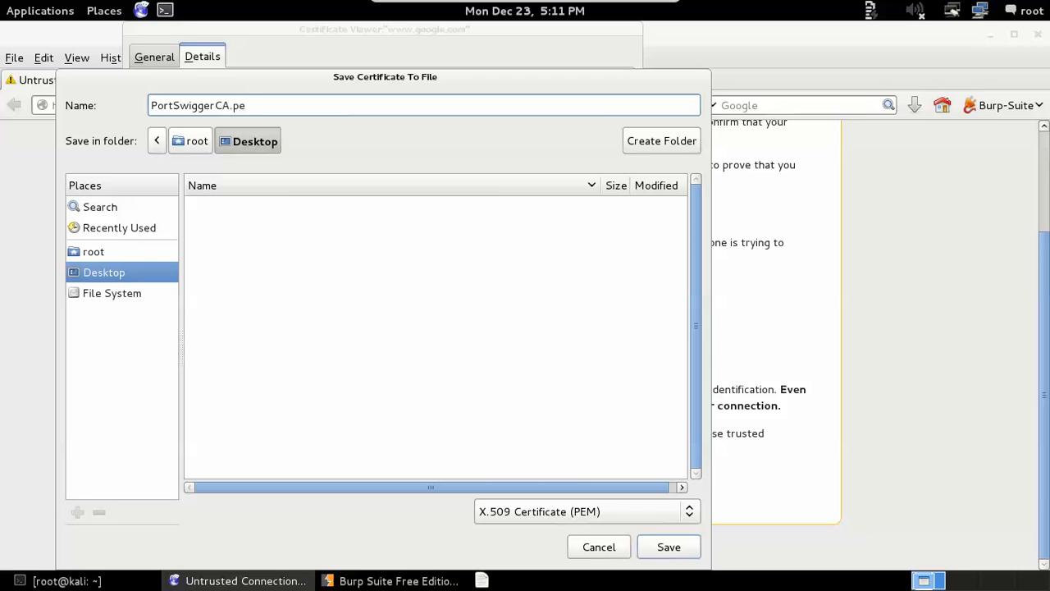
type("m")
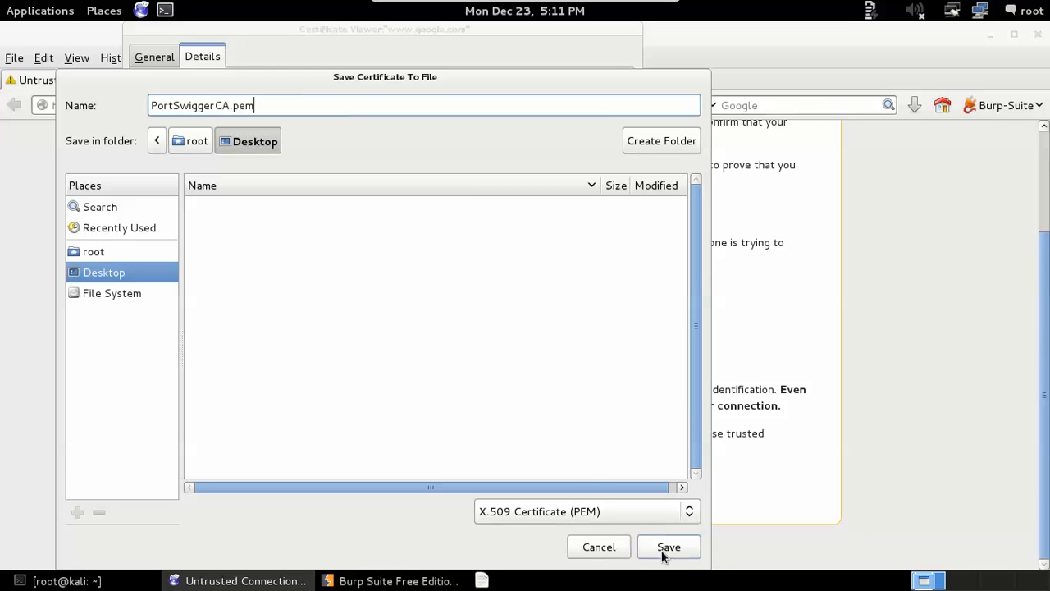
left_click(668, 548)
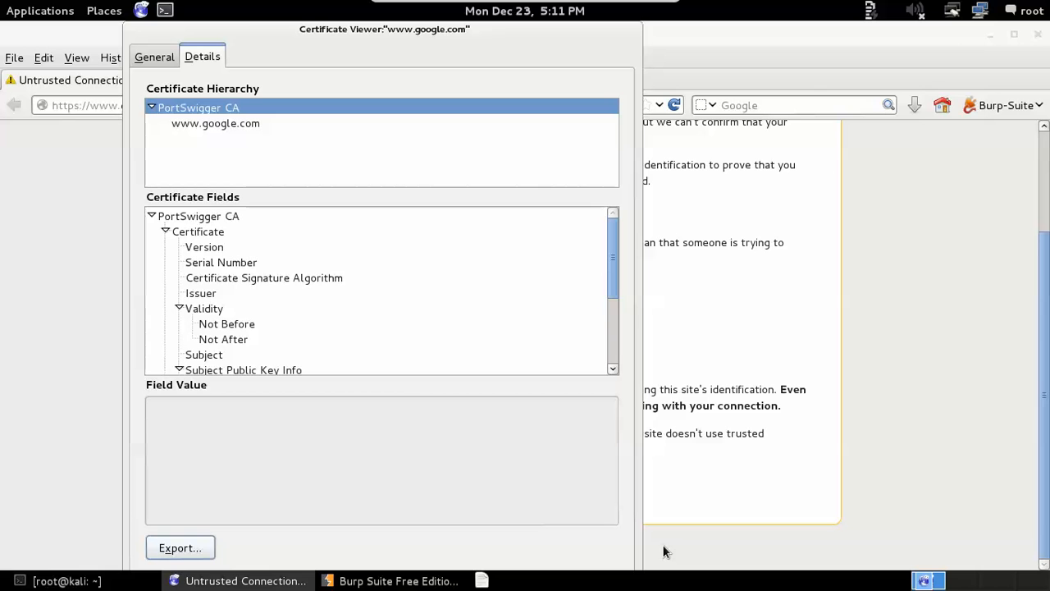
mouse_move(725, 325)
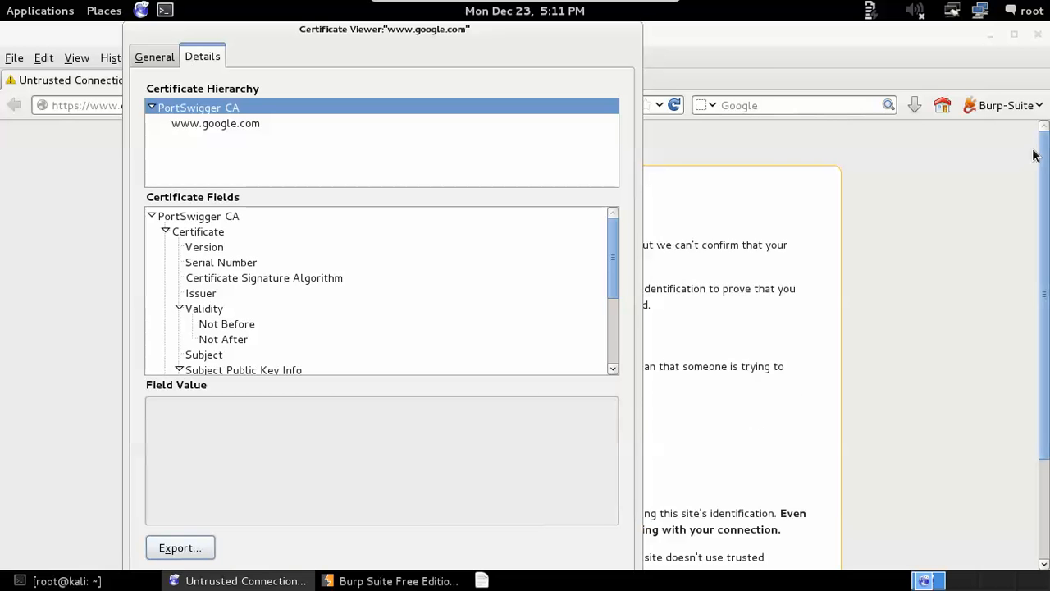
mouse_move(597, 104)
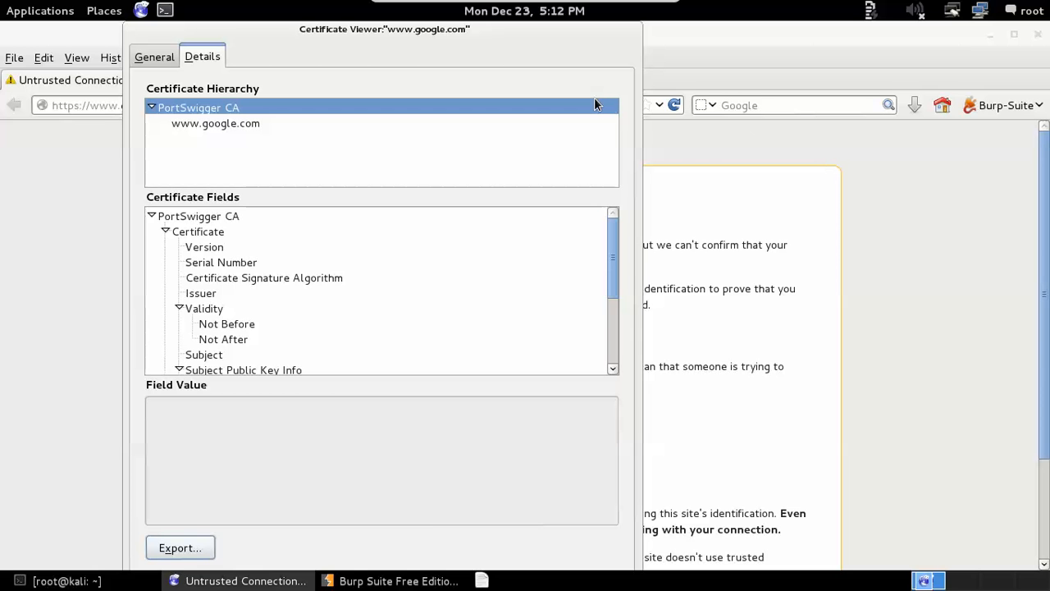
In Terminal, run ps aux | grep icew to find the running Iceweasel process
left_click_drag(384, 30, 476, 30)
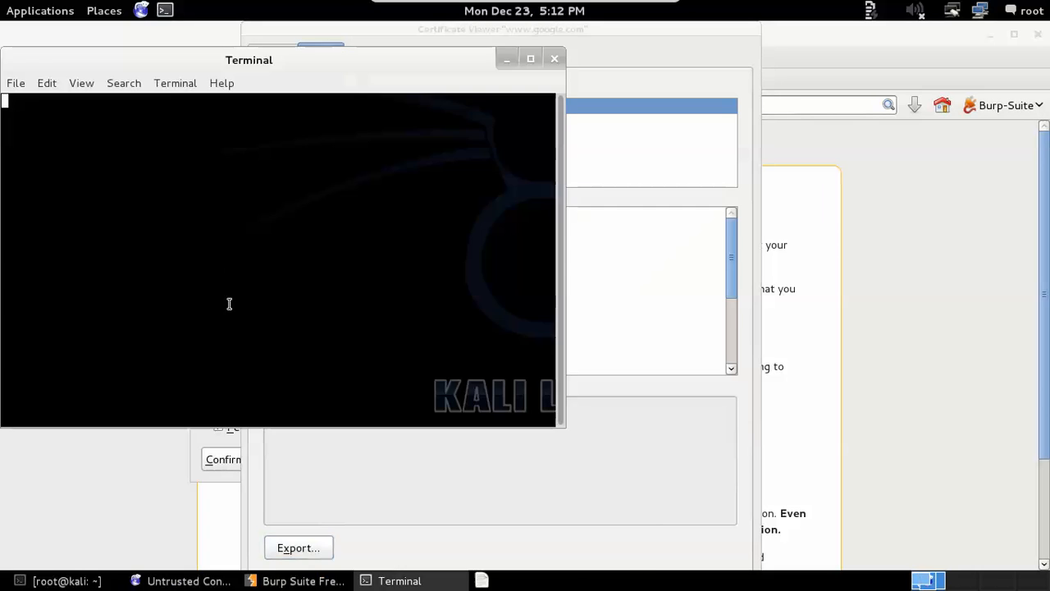
type("ps a")
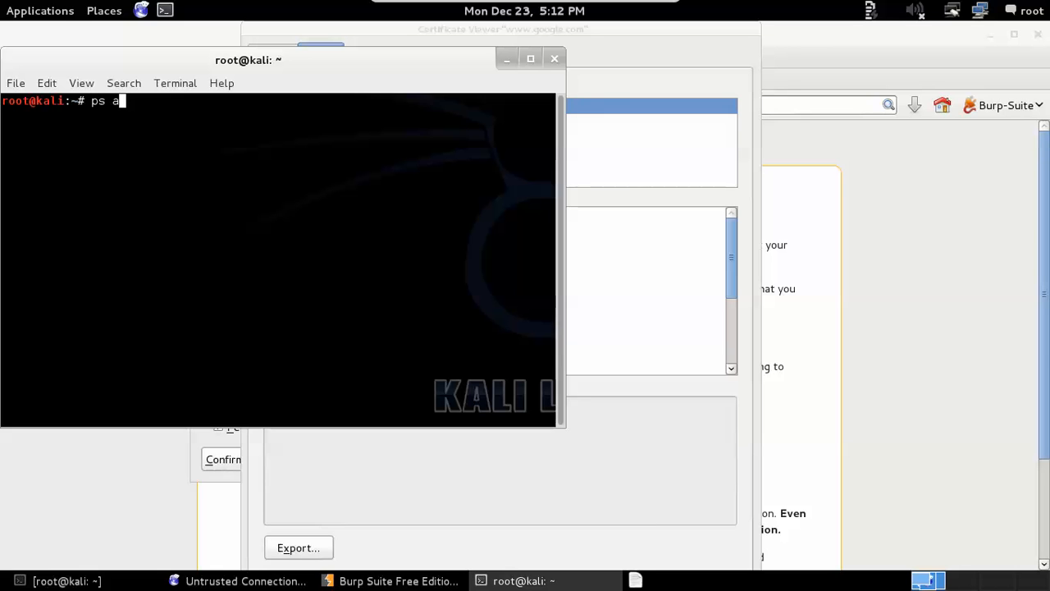
type("ux |")
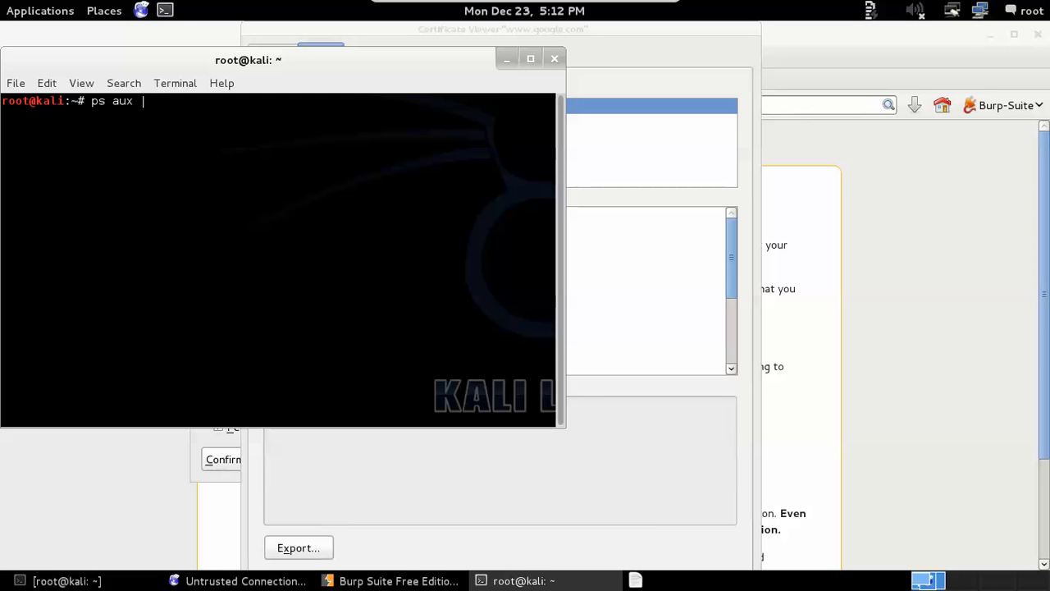
type("k")
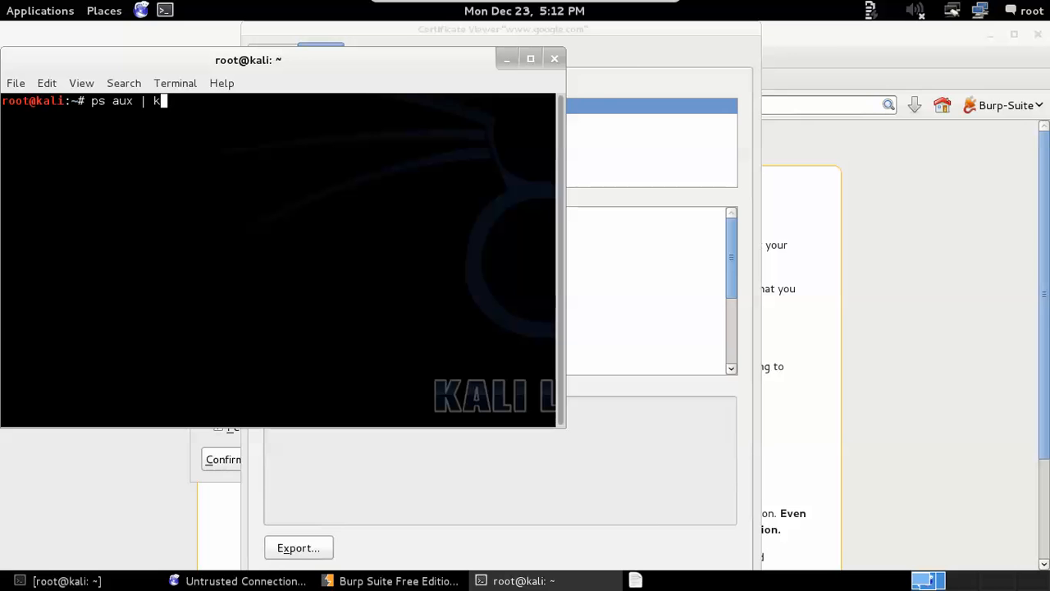
key("BackSpace")
type("grep")
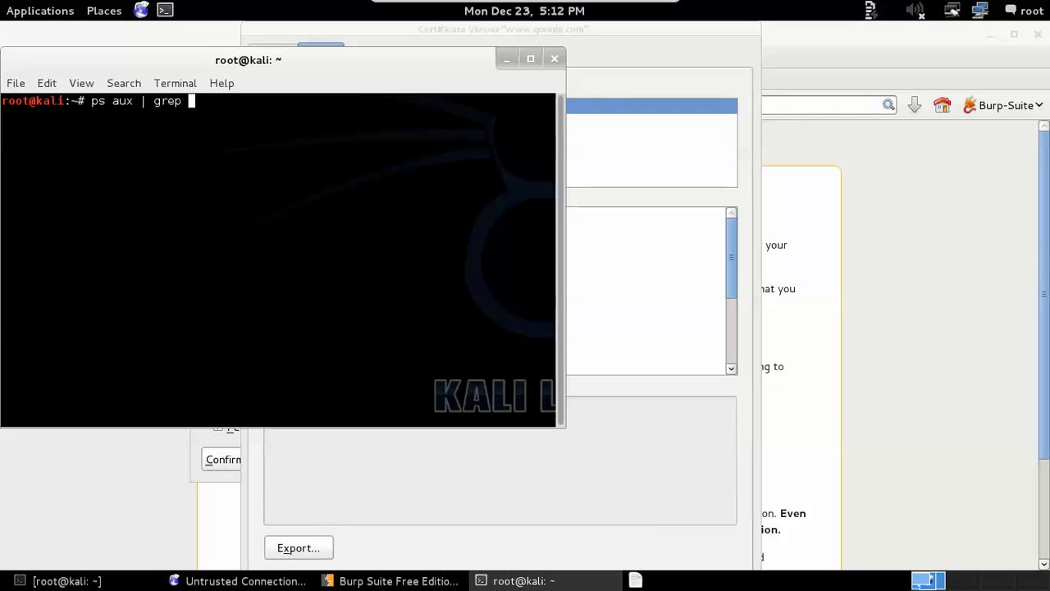
type("icew")
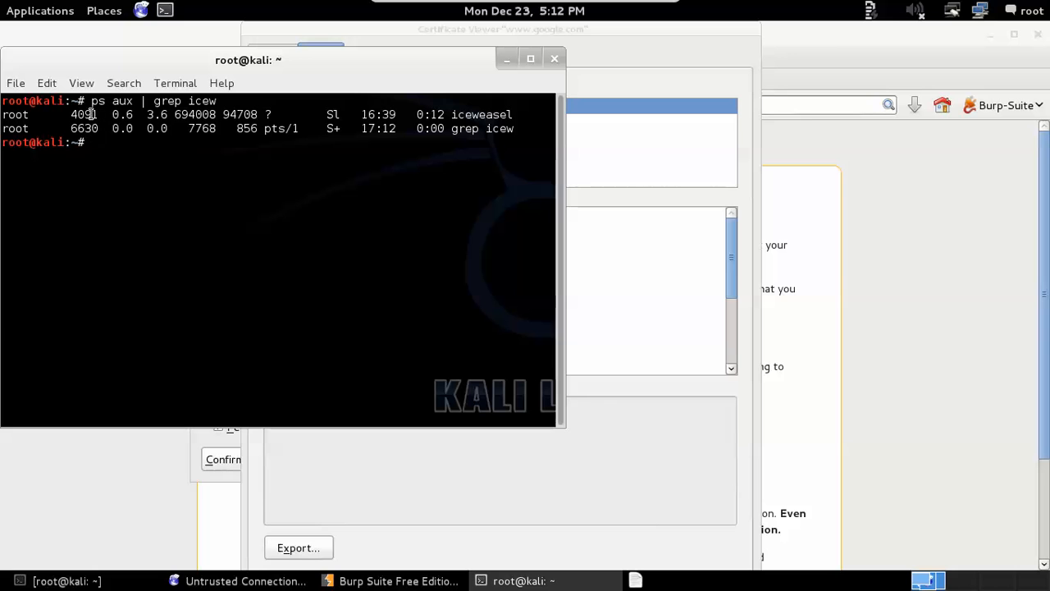
Kill the Iceweasel process with kill 4091 so the browser restarts
type("kill")
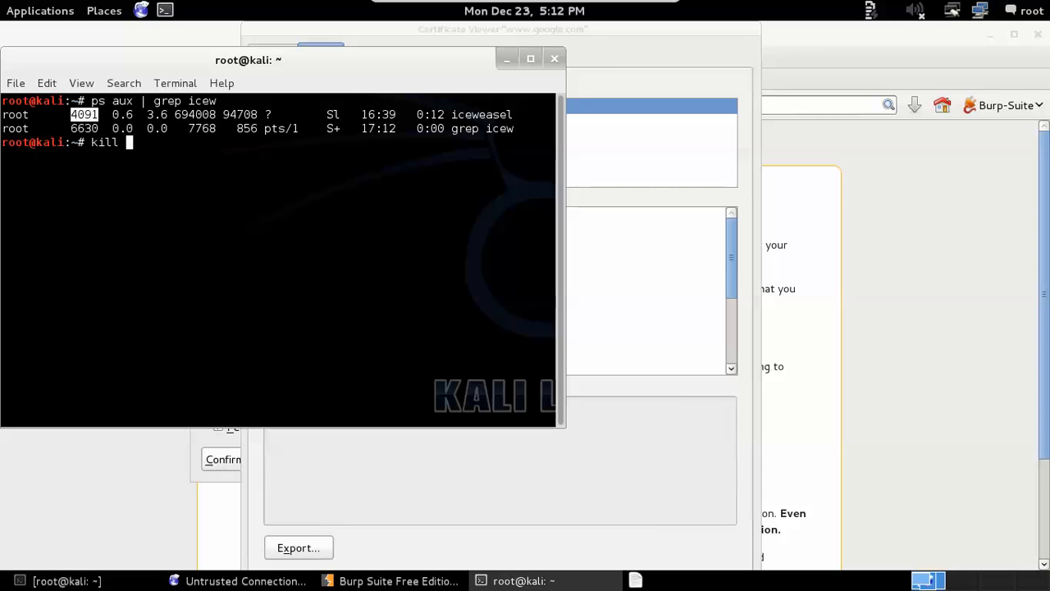
type("40")
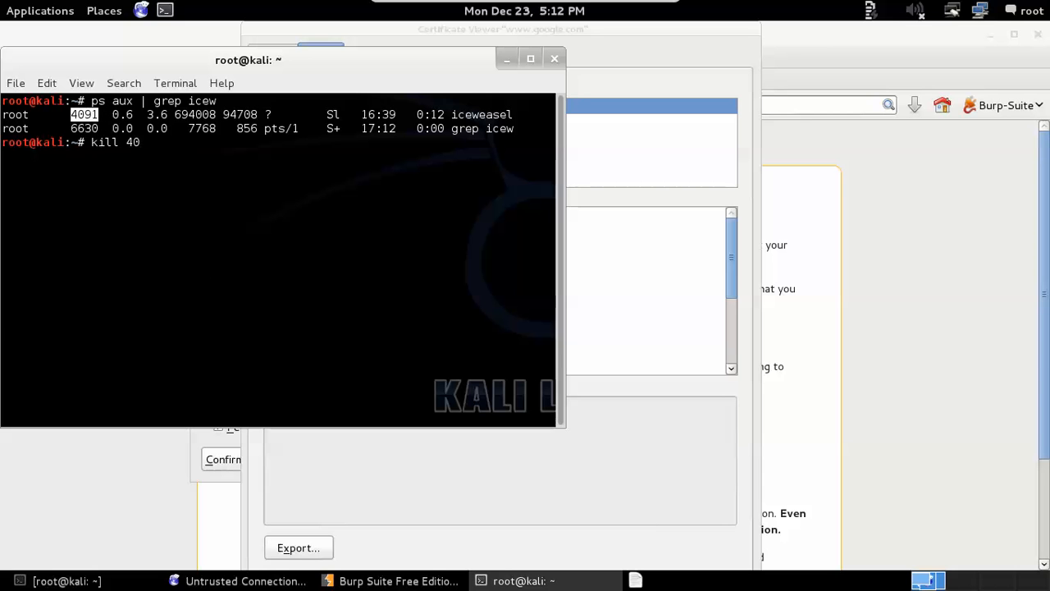
type("91")
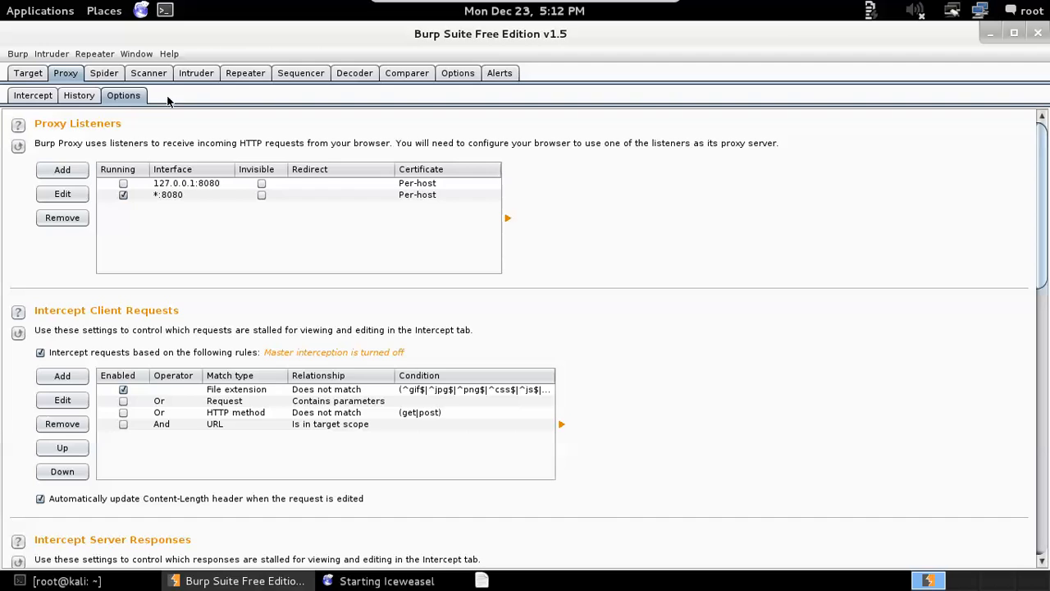
In Iceweasel Preferences > Advanced > Encryption, bring up the Certificate Manager's Authorities list
left_click(385, 580)
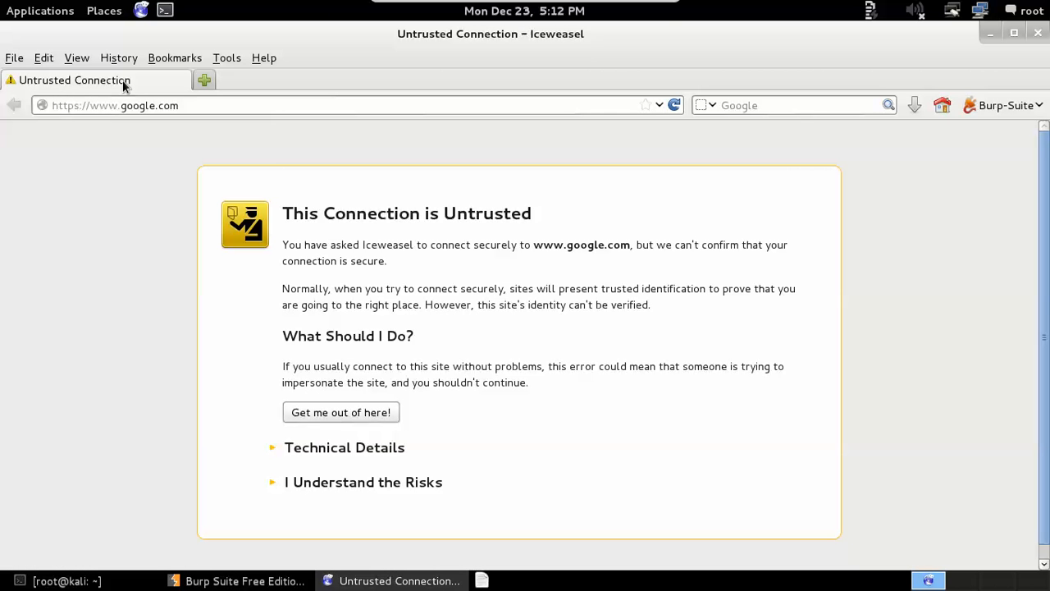
mouse_move(310, 489)
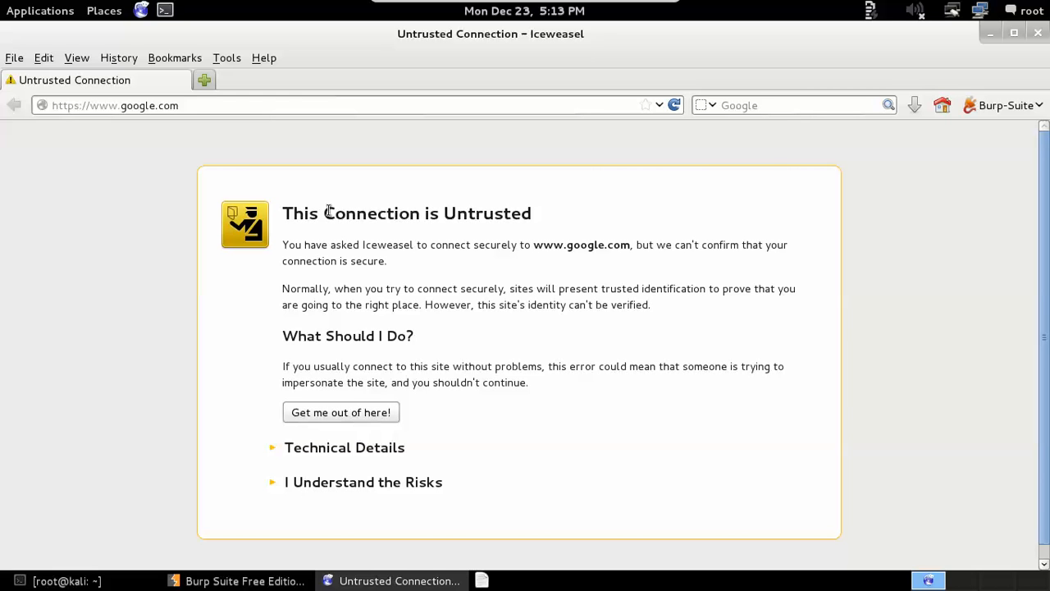
mouse_move(66, 443)
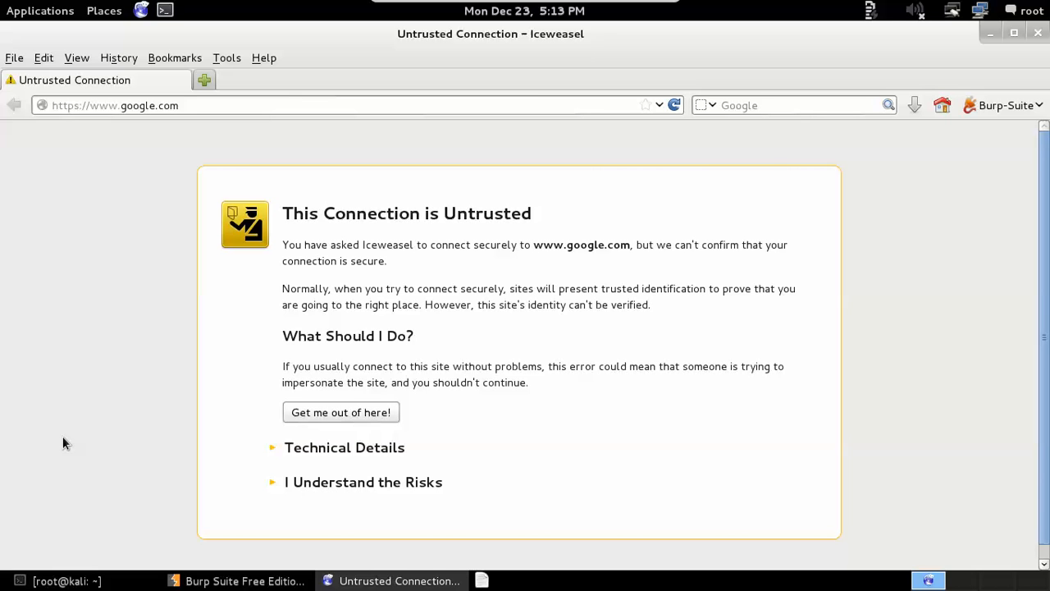
mouse_move(46, 58)
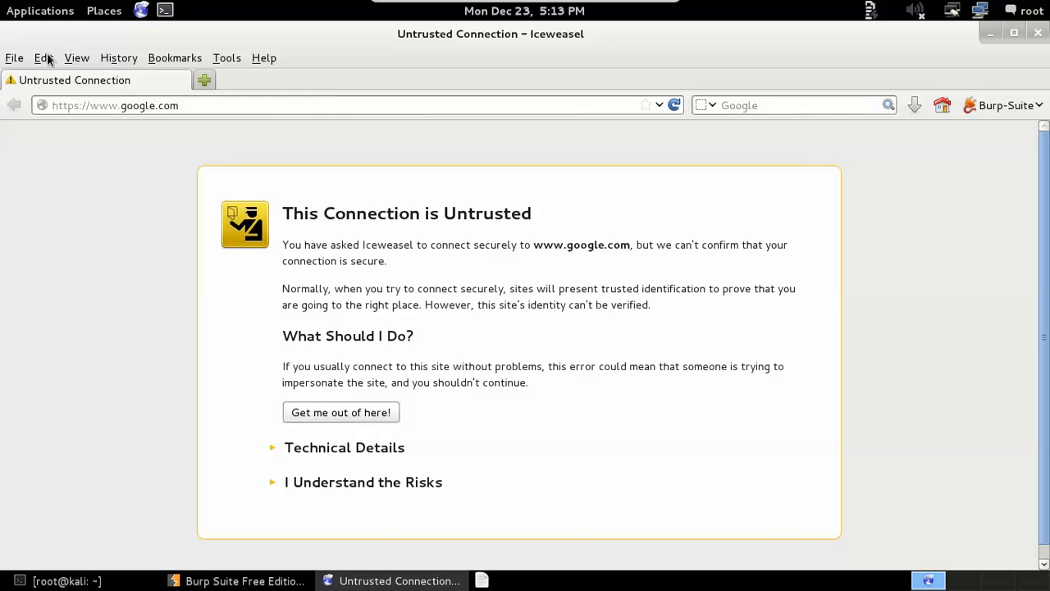
left_click(78, 279)
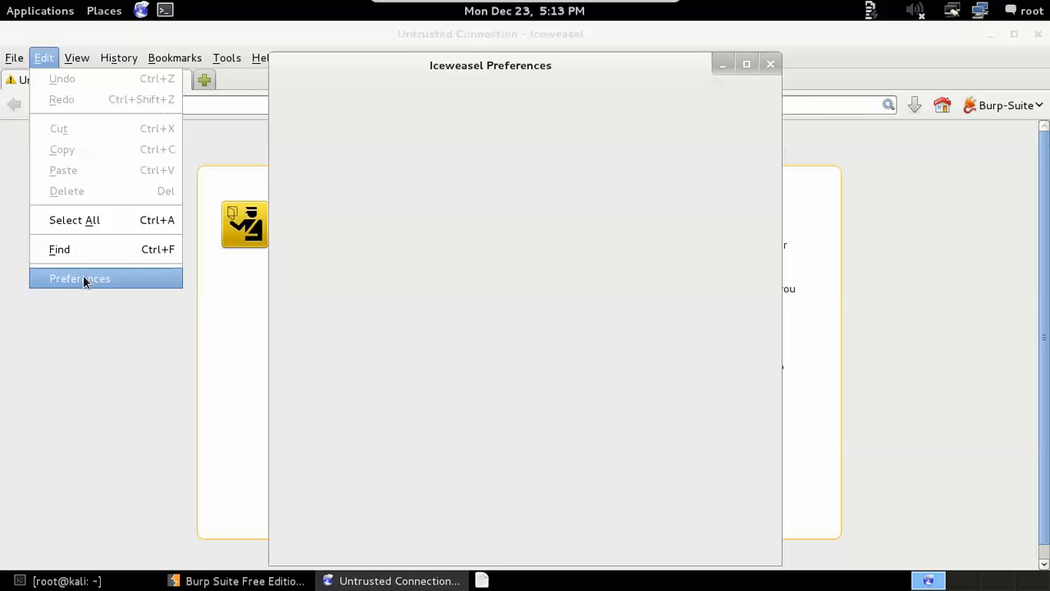
left_click(79, 279)
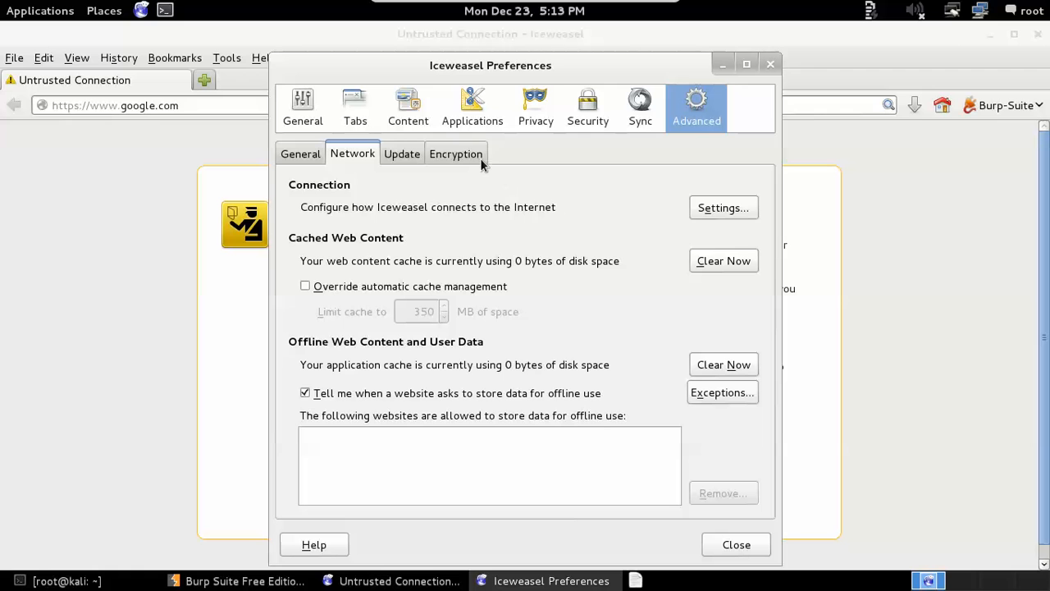
left_click(456, 155)
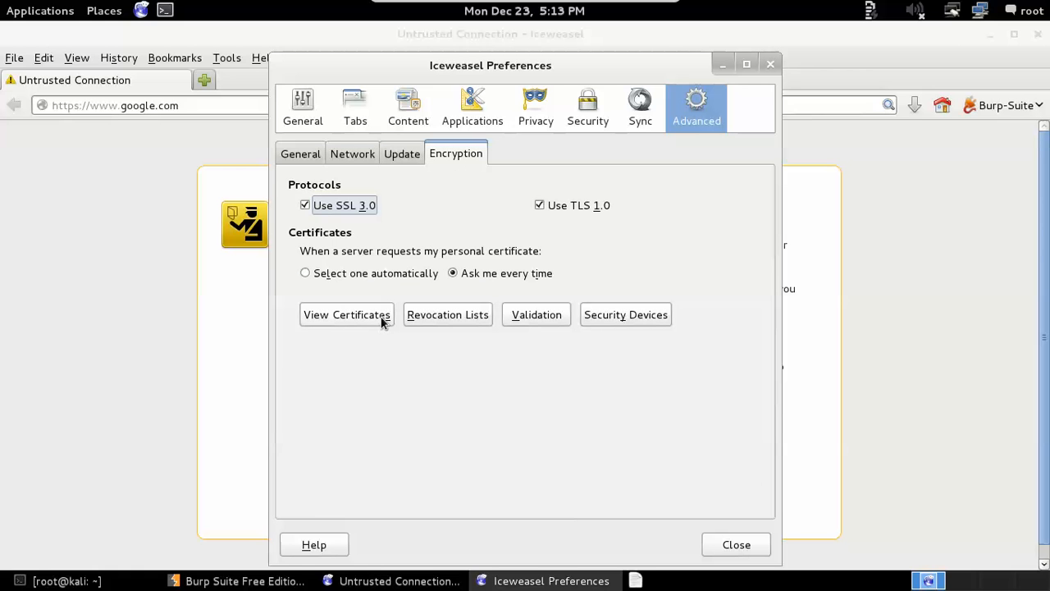
left_click(347, 315)
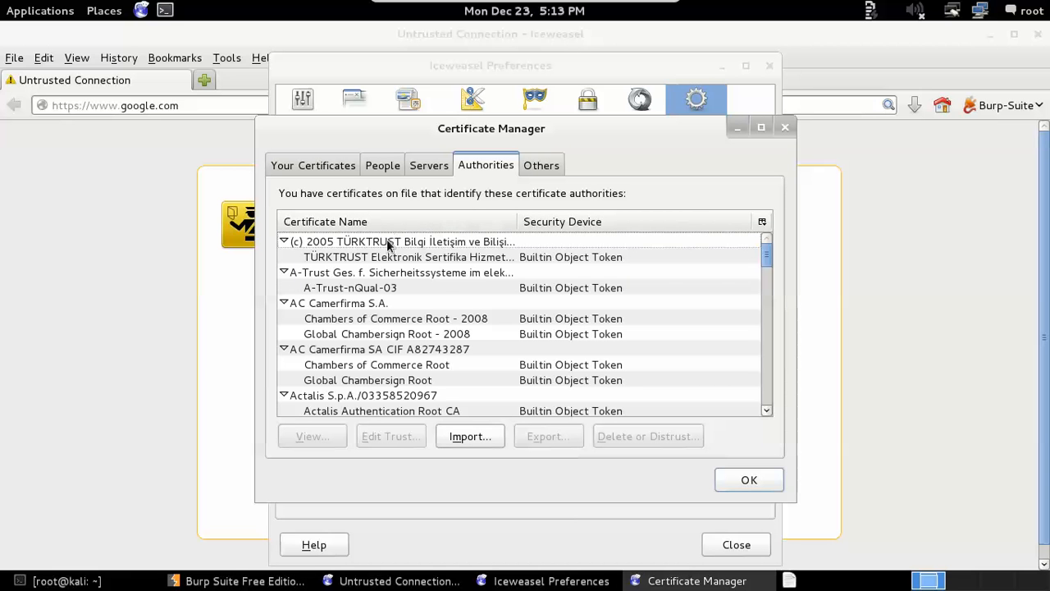
mouse_move(412, 273)
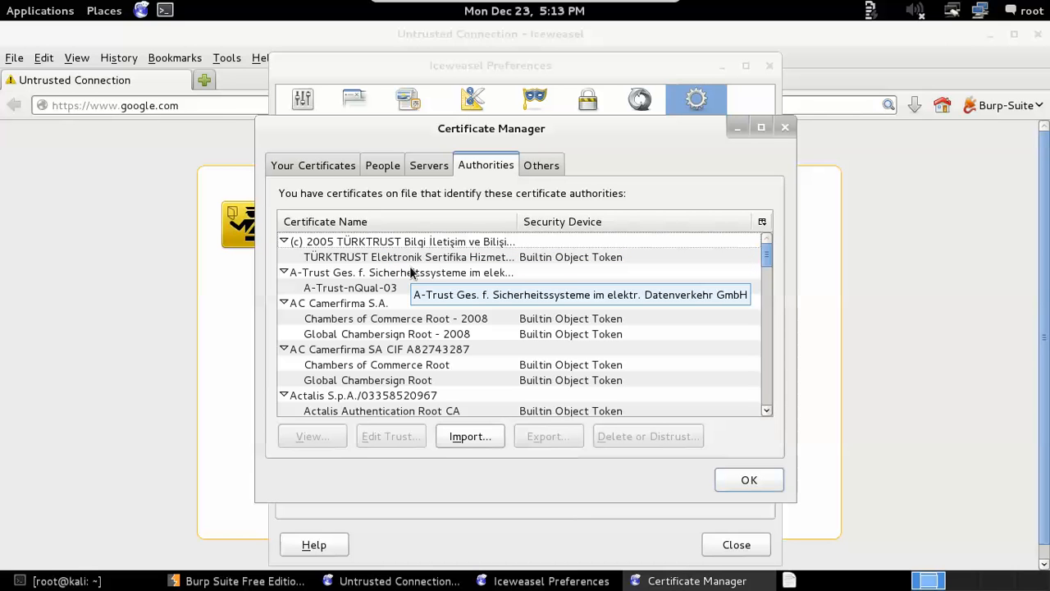
mouse_move(480, 197)
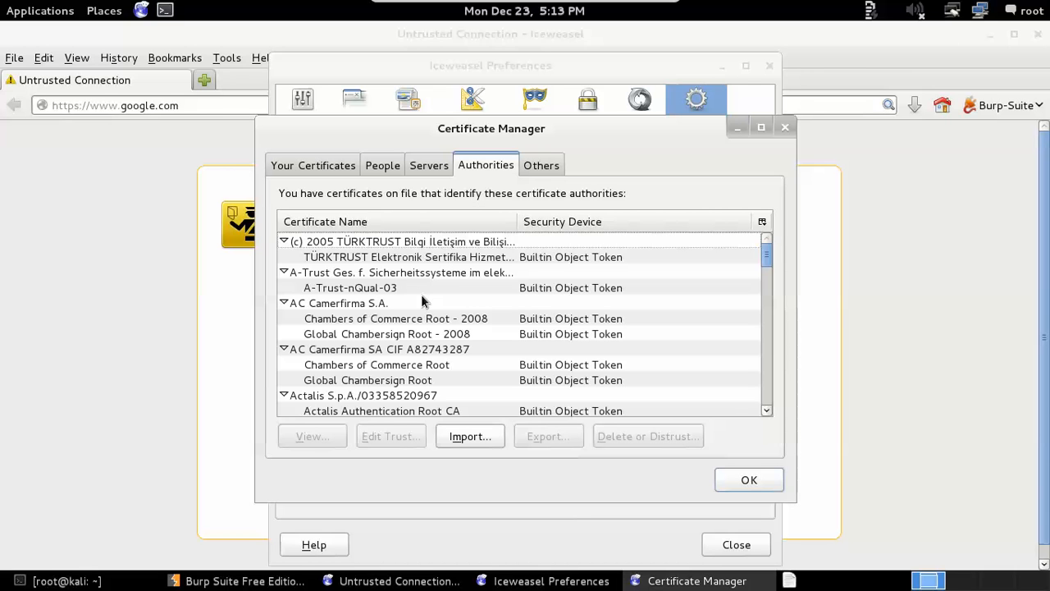
Import PortSwigger CA.pem from the Desktop and tick 'Trust this CA to identify websites'
left_click(470, 436)
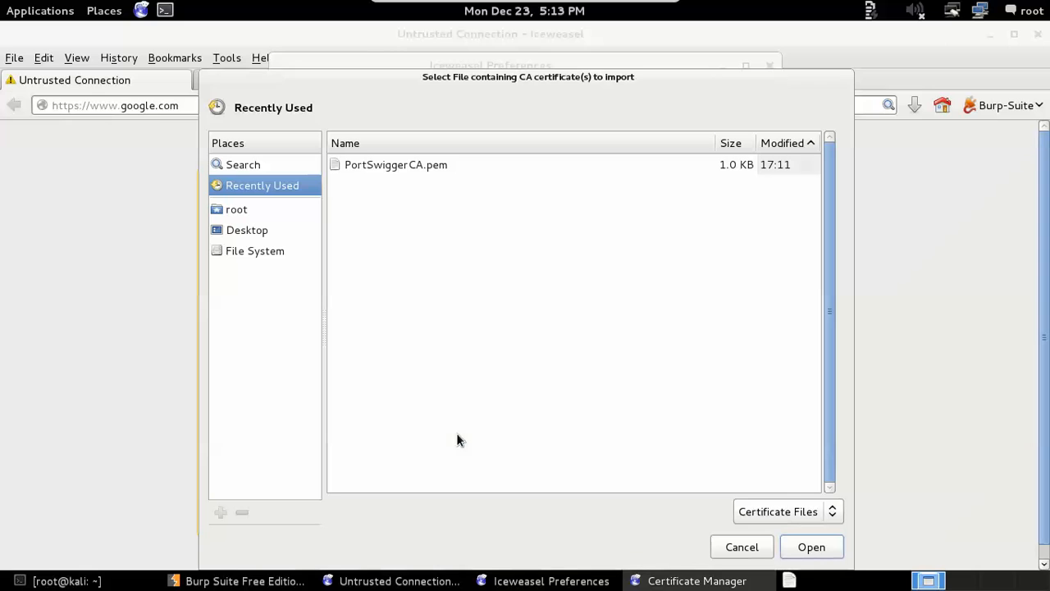
mouse_move(397, 164)
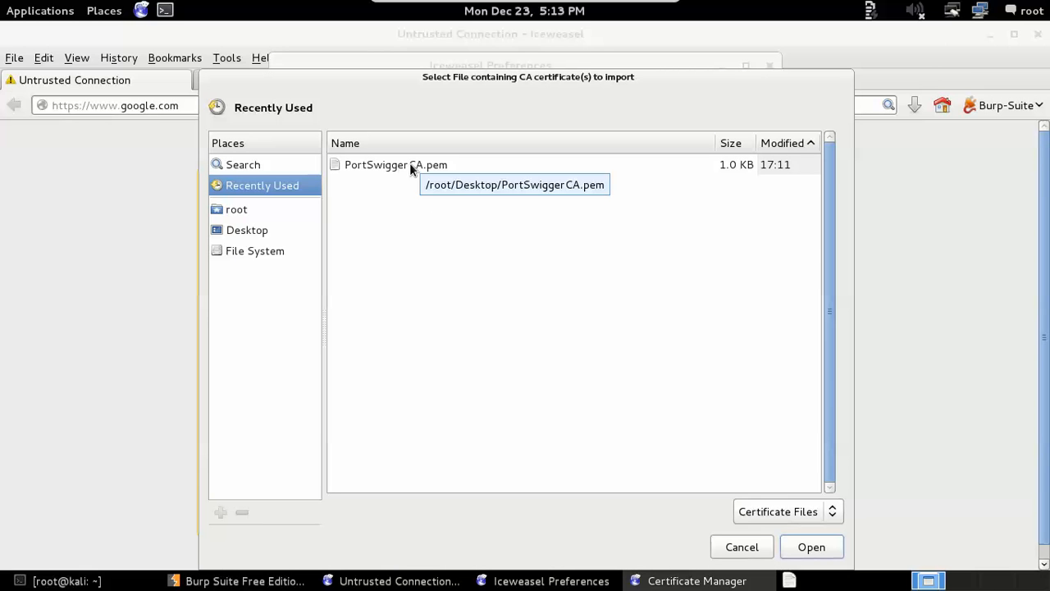
left_click(396, 164)
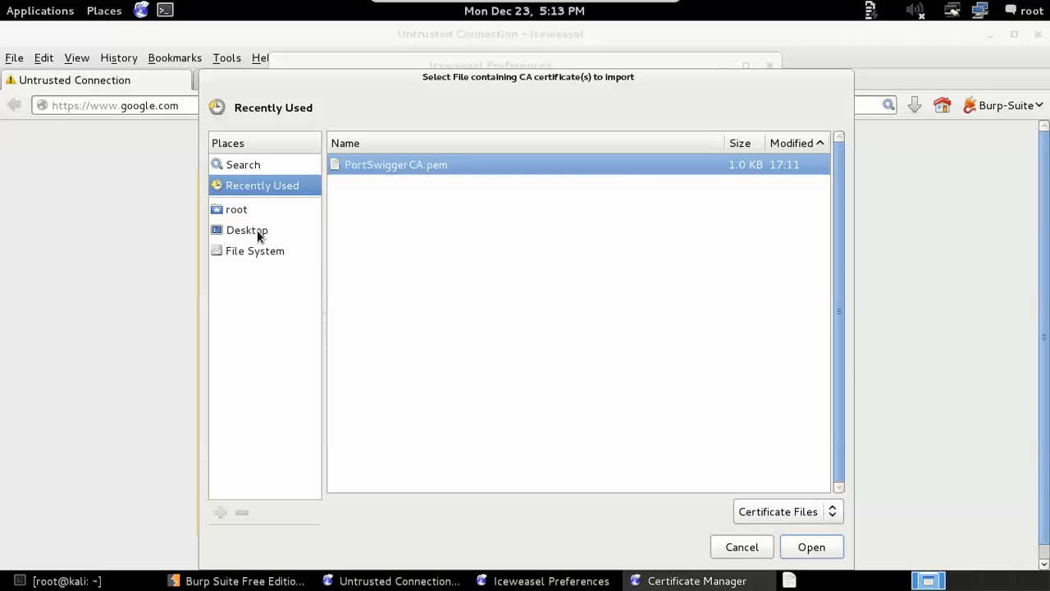
left_click(246, 230)
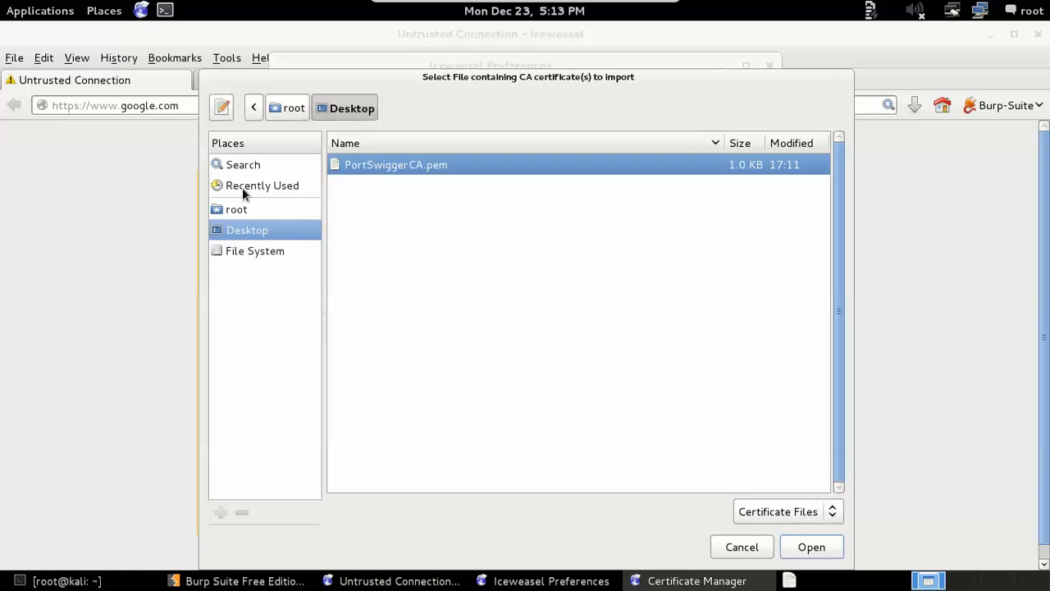
mouse_move(369, 144)
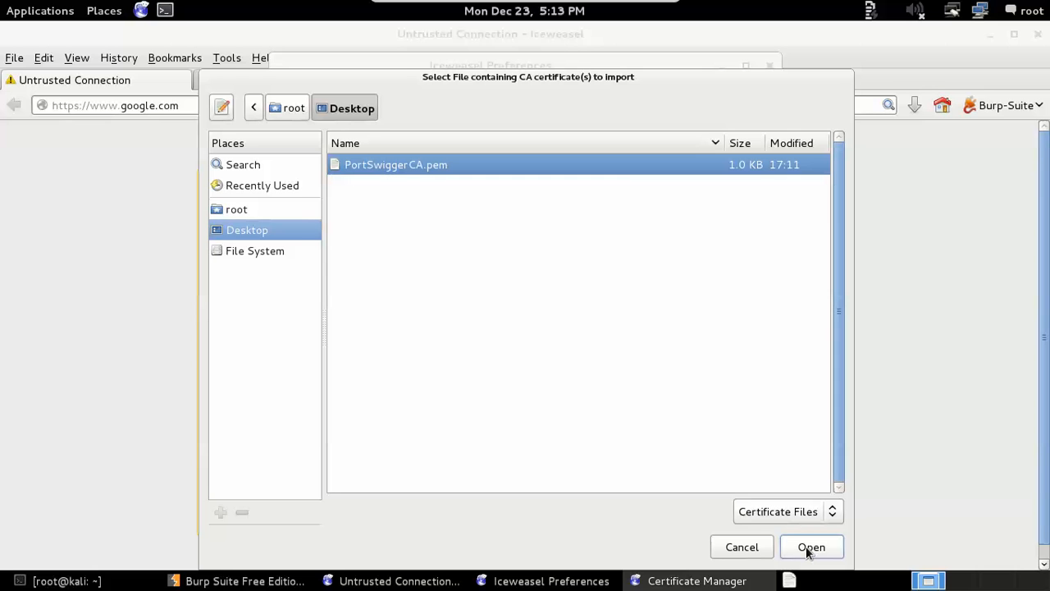
left_click(811, 547)
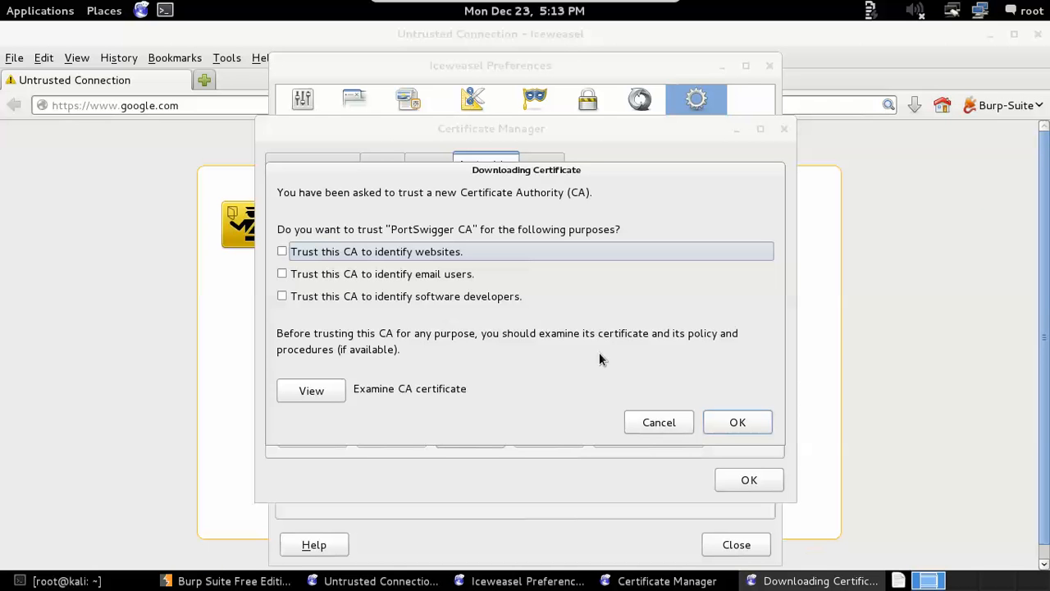
mouse_move(402, 206)
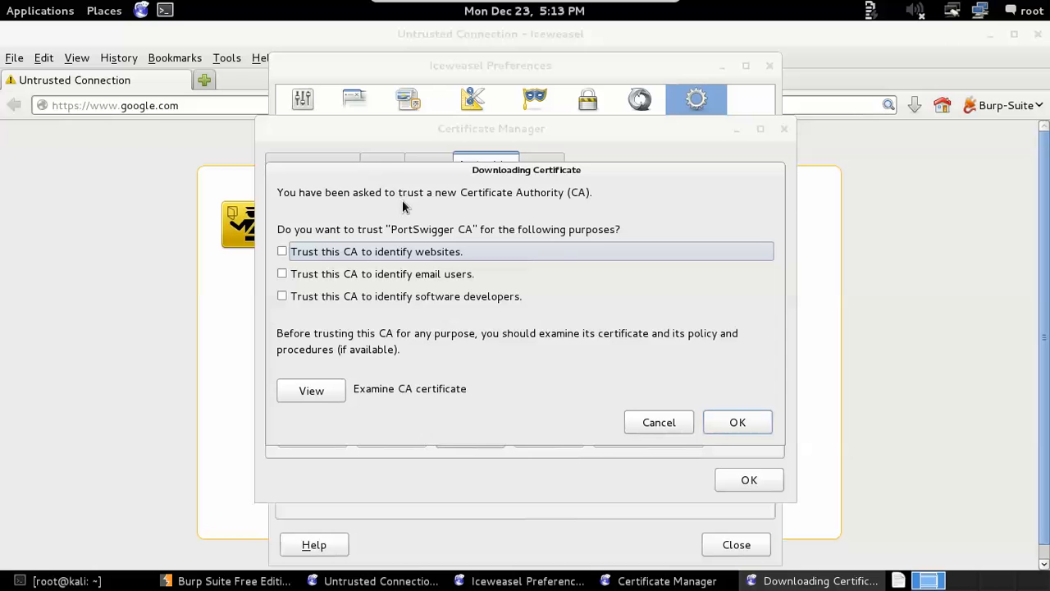
mouse_move(343, 238)
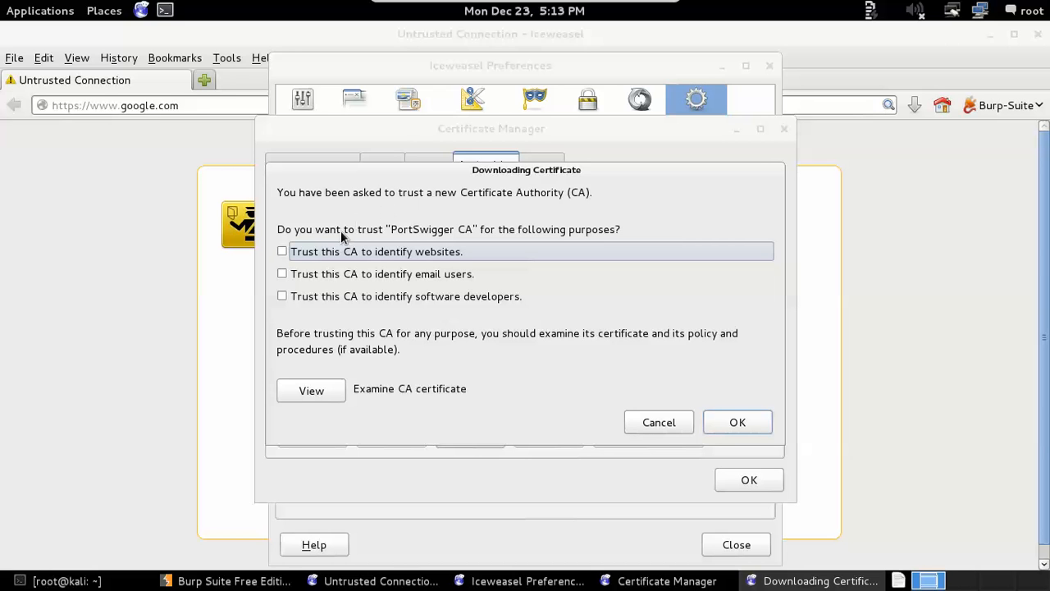
left_click(283, 251)
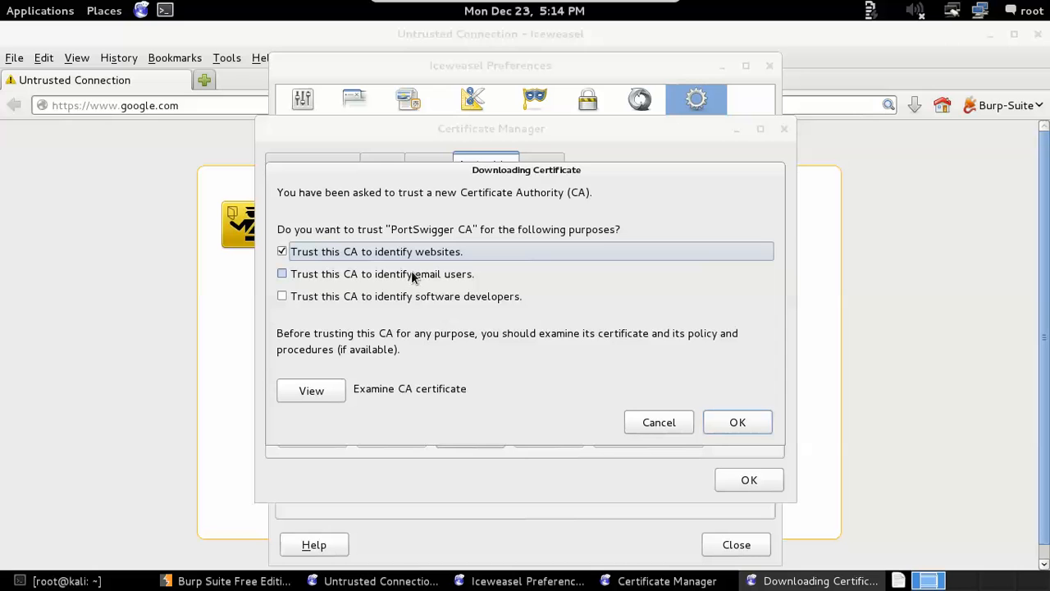
mouse_move(423, 282)
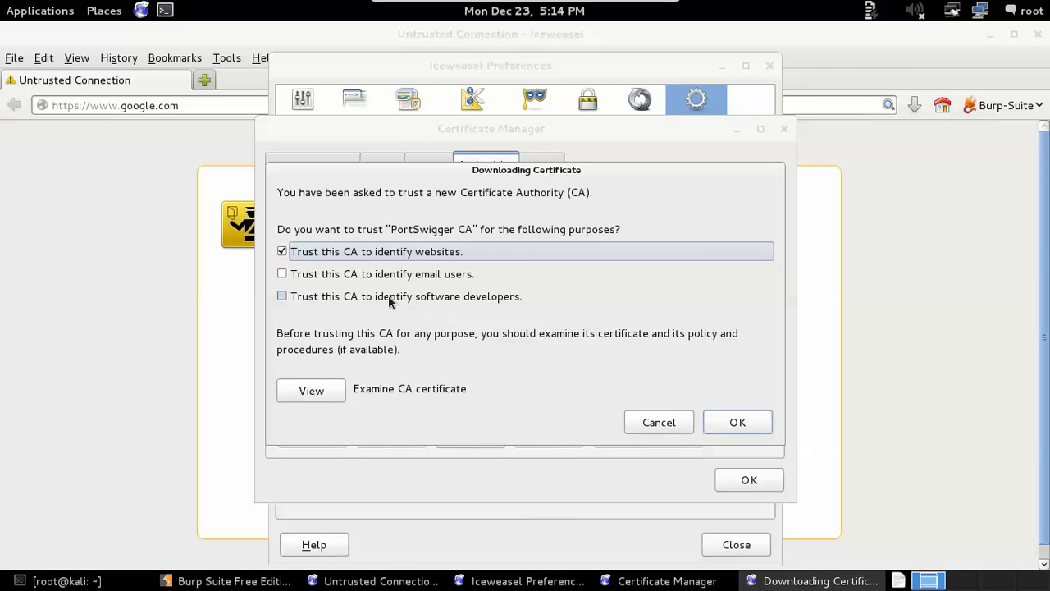
mouse_move(670, 423)
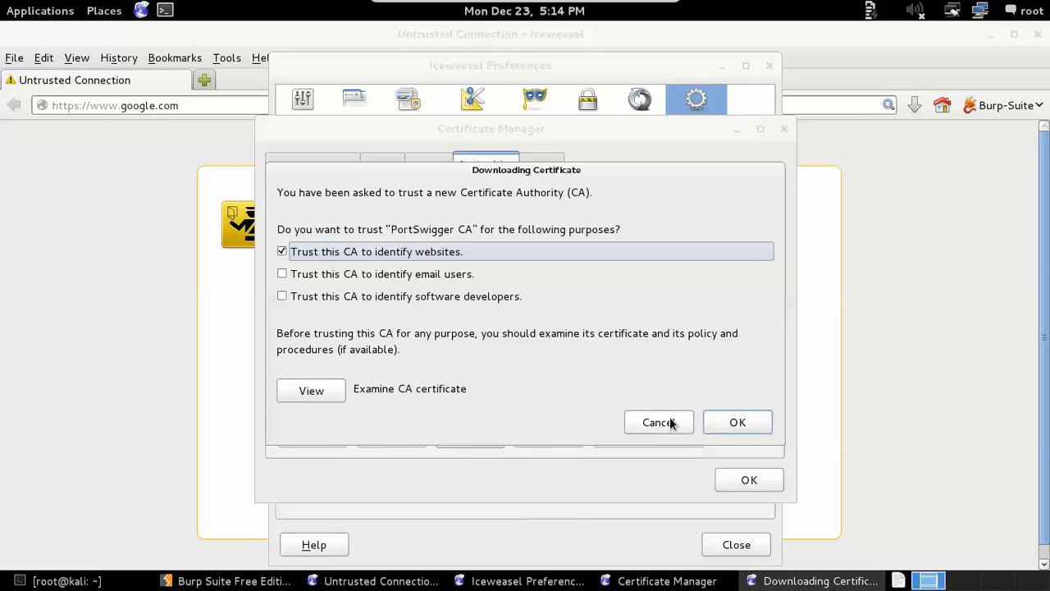
Confirm the trust, find PortSwigger CA in the Authorities list, and close Certificate Manager
left_click(737, 421)
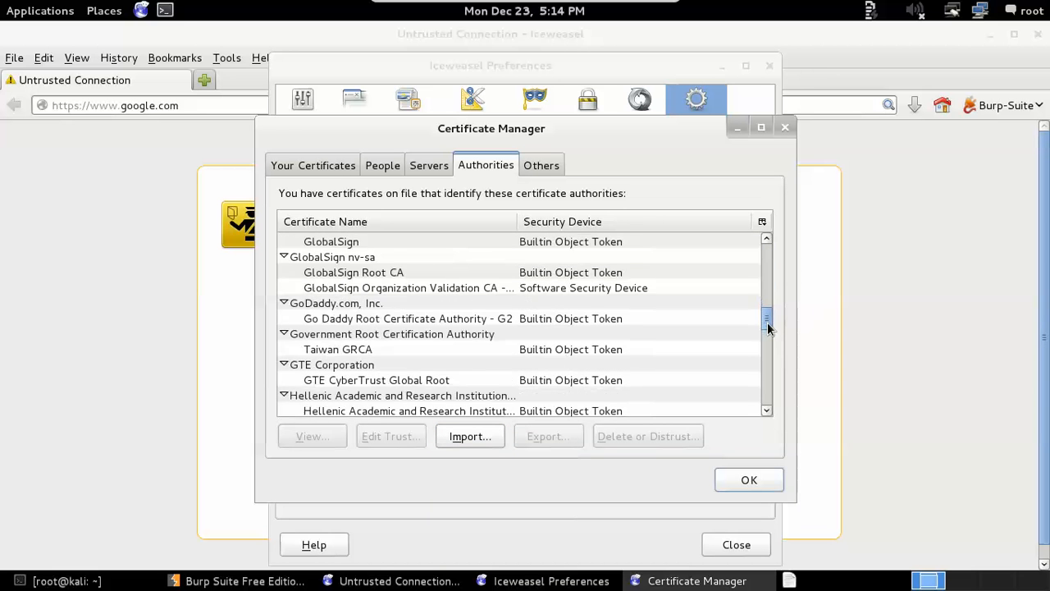
scroll("down", 3)
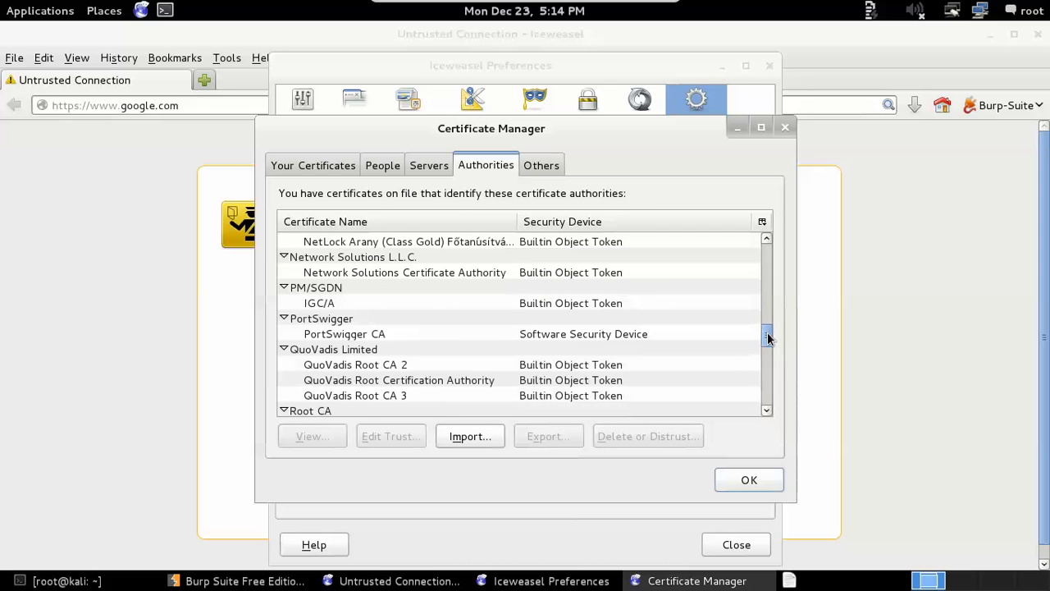
left_click(345, 333)
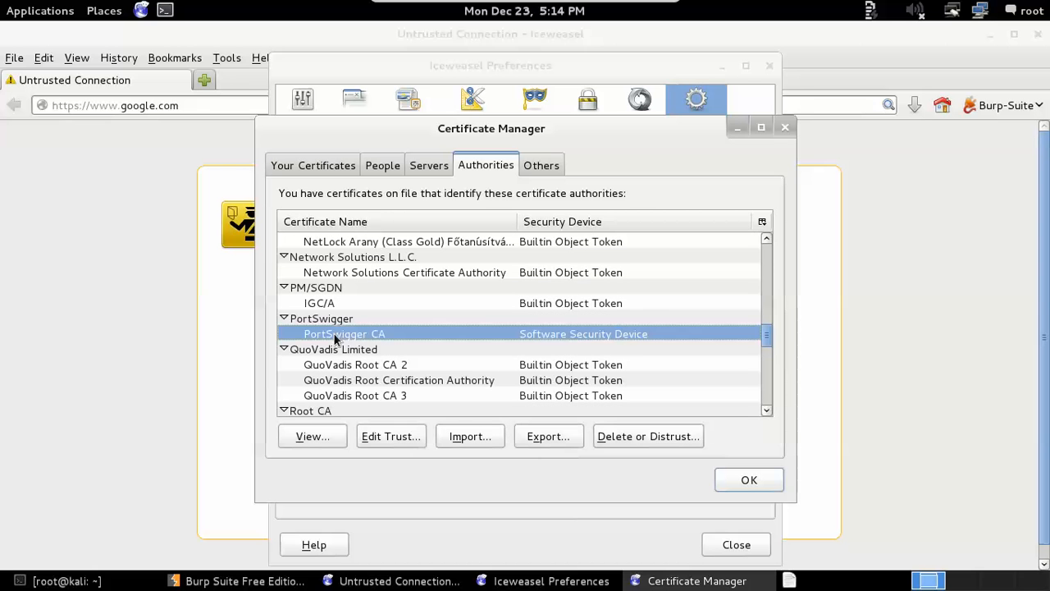
mouse_move(473, 364)
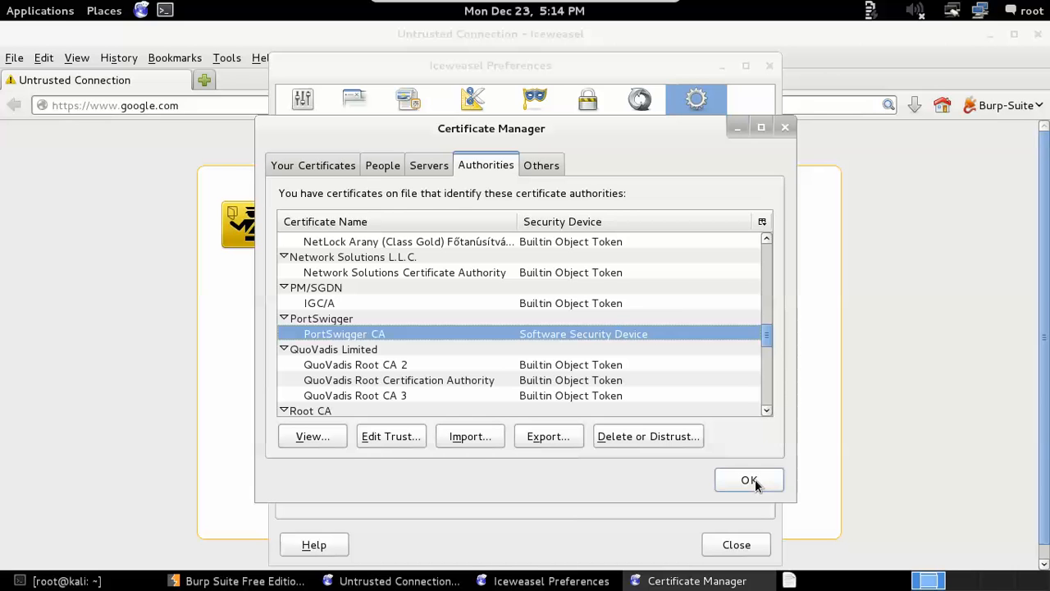
left_click(748, 479)
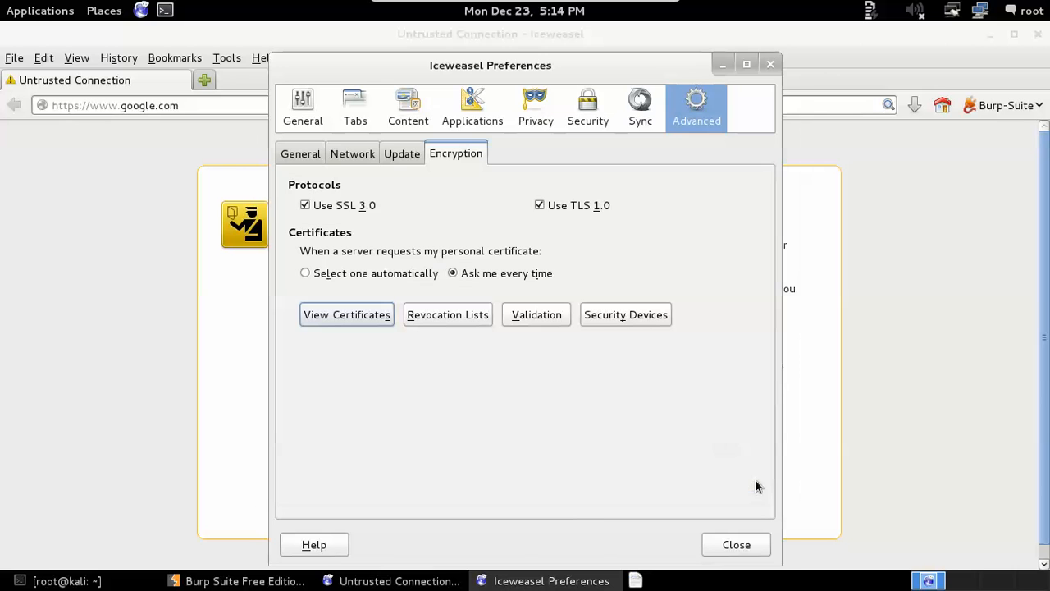
left_click(735, 544)
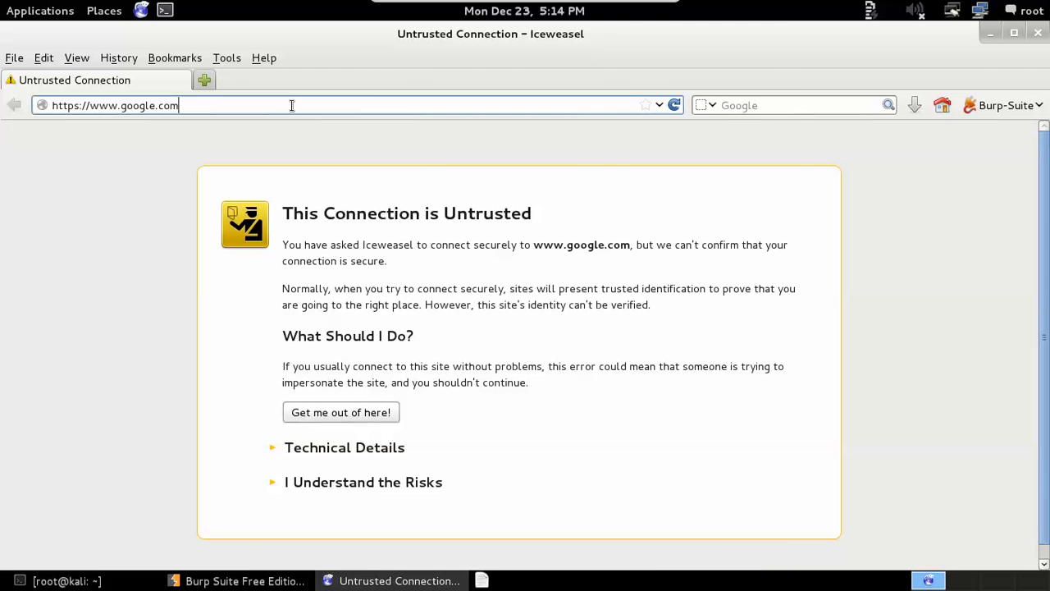
left_click(238, 581)
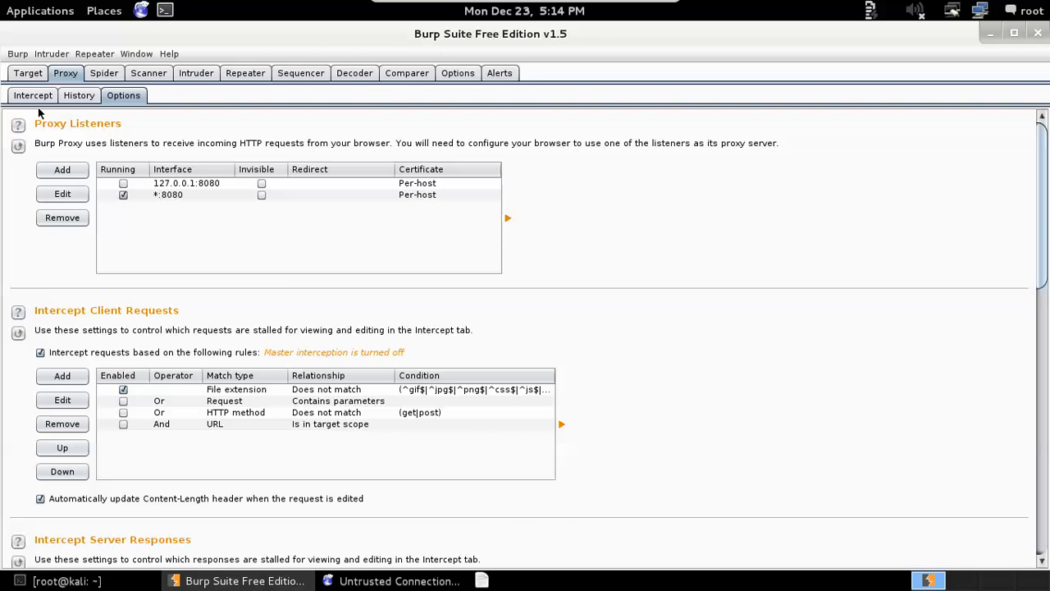
left_click(397, 581)
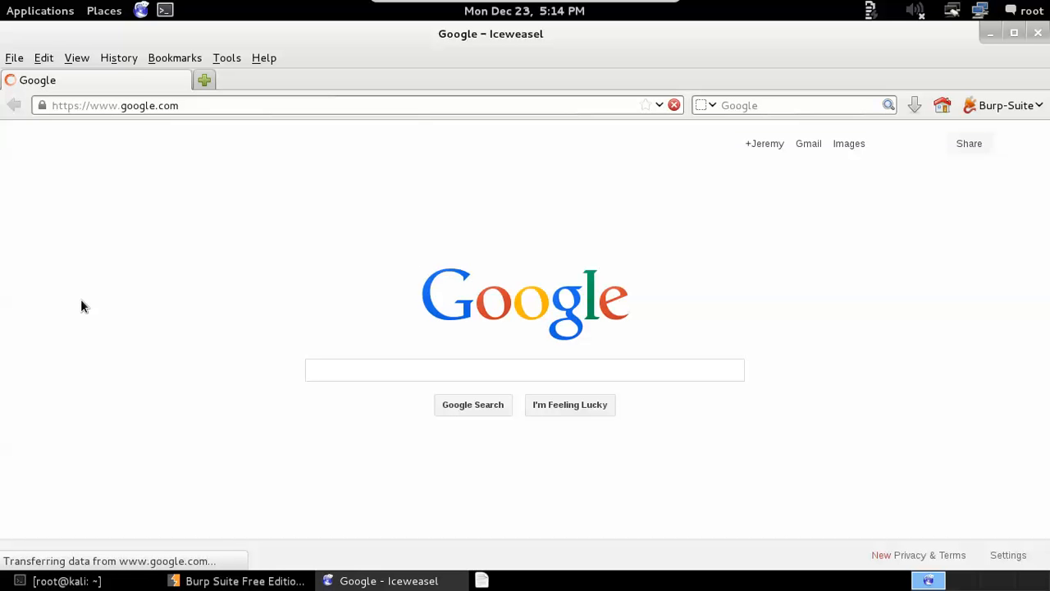
left_click(525, 371)
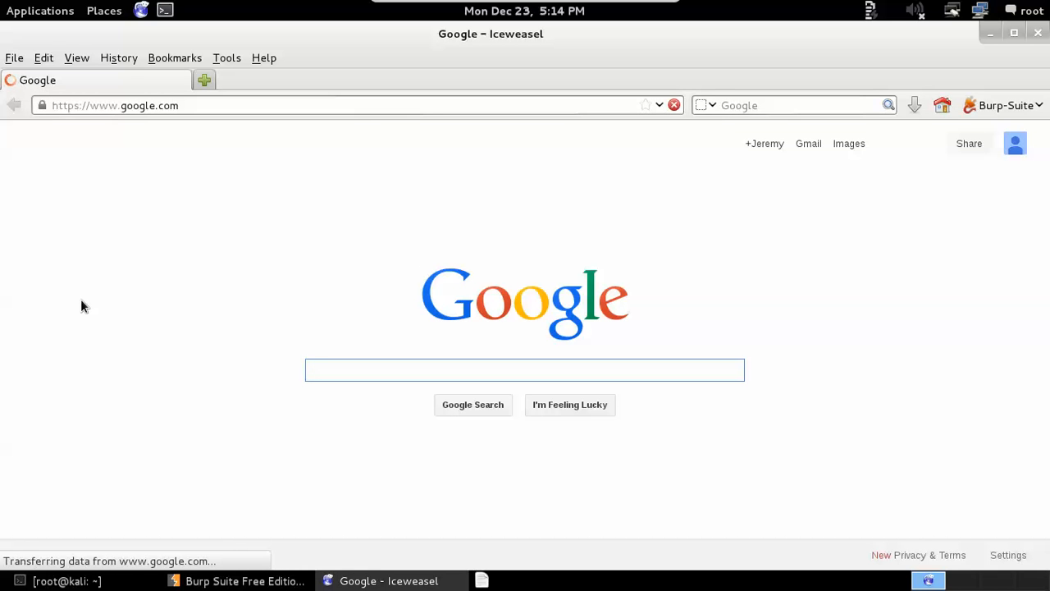